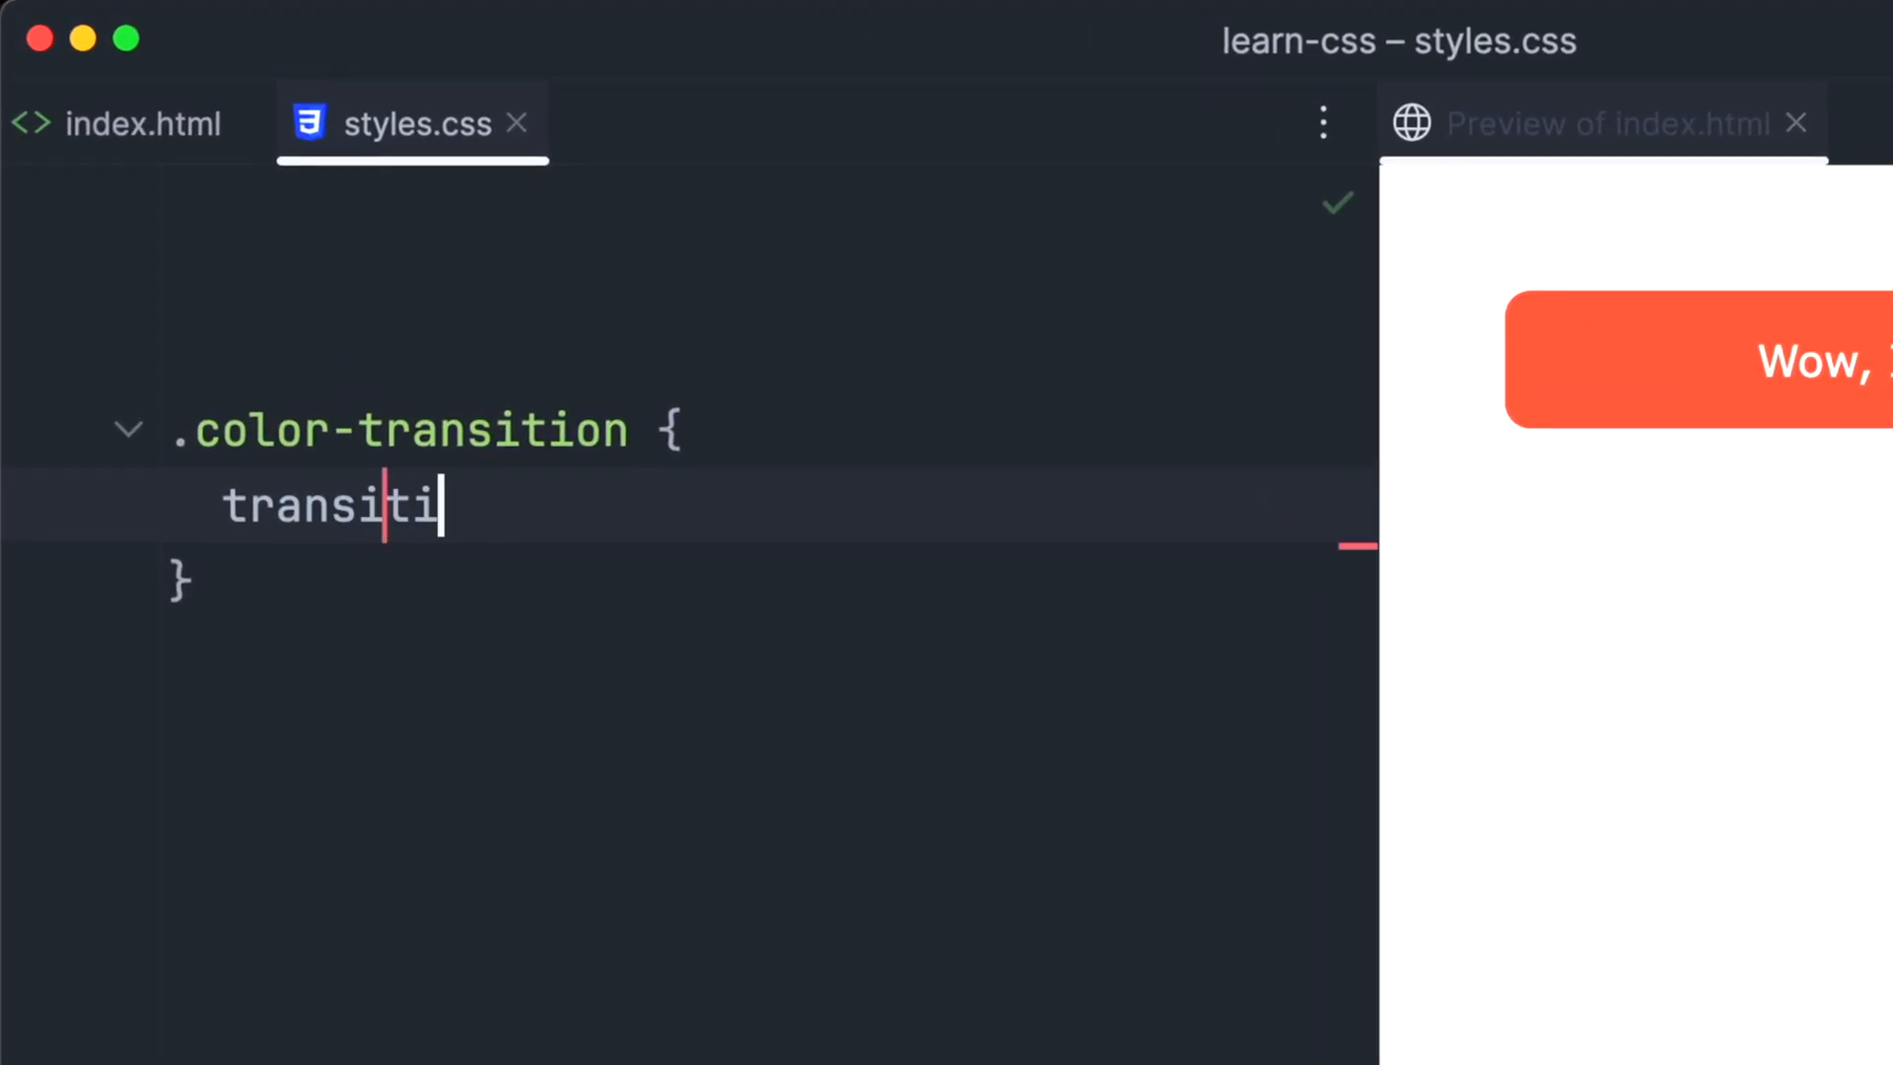
Give .color-transition a tomato background with a linear background-color transition and a cyan :hover rule.
type("on: backgroun")
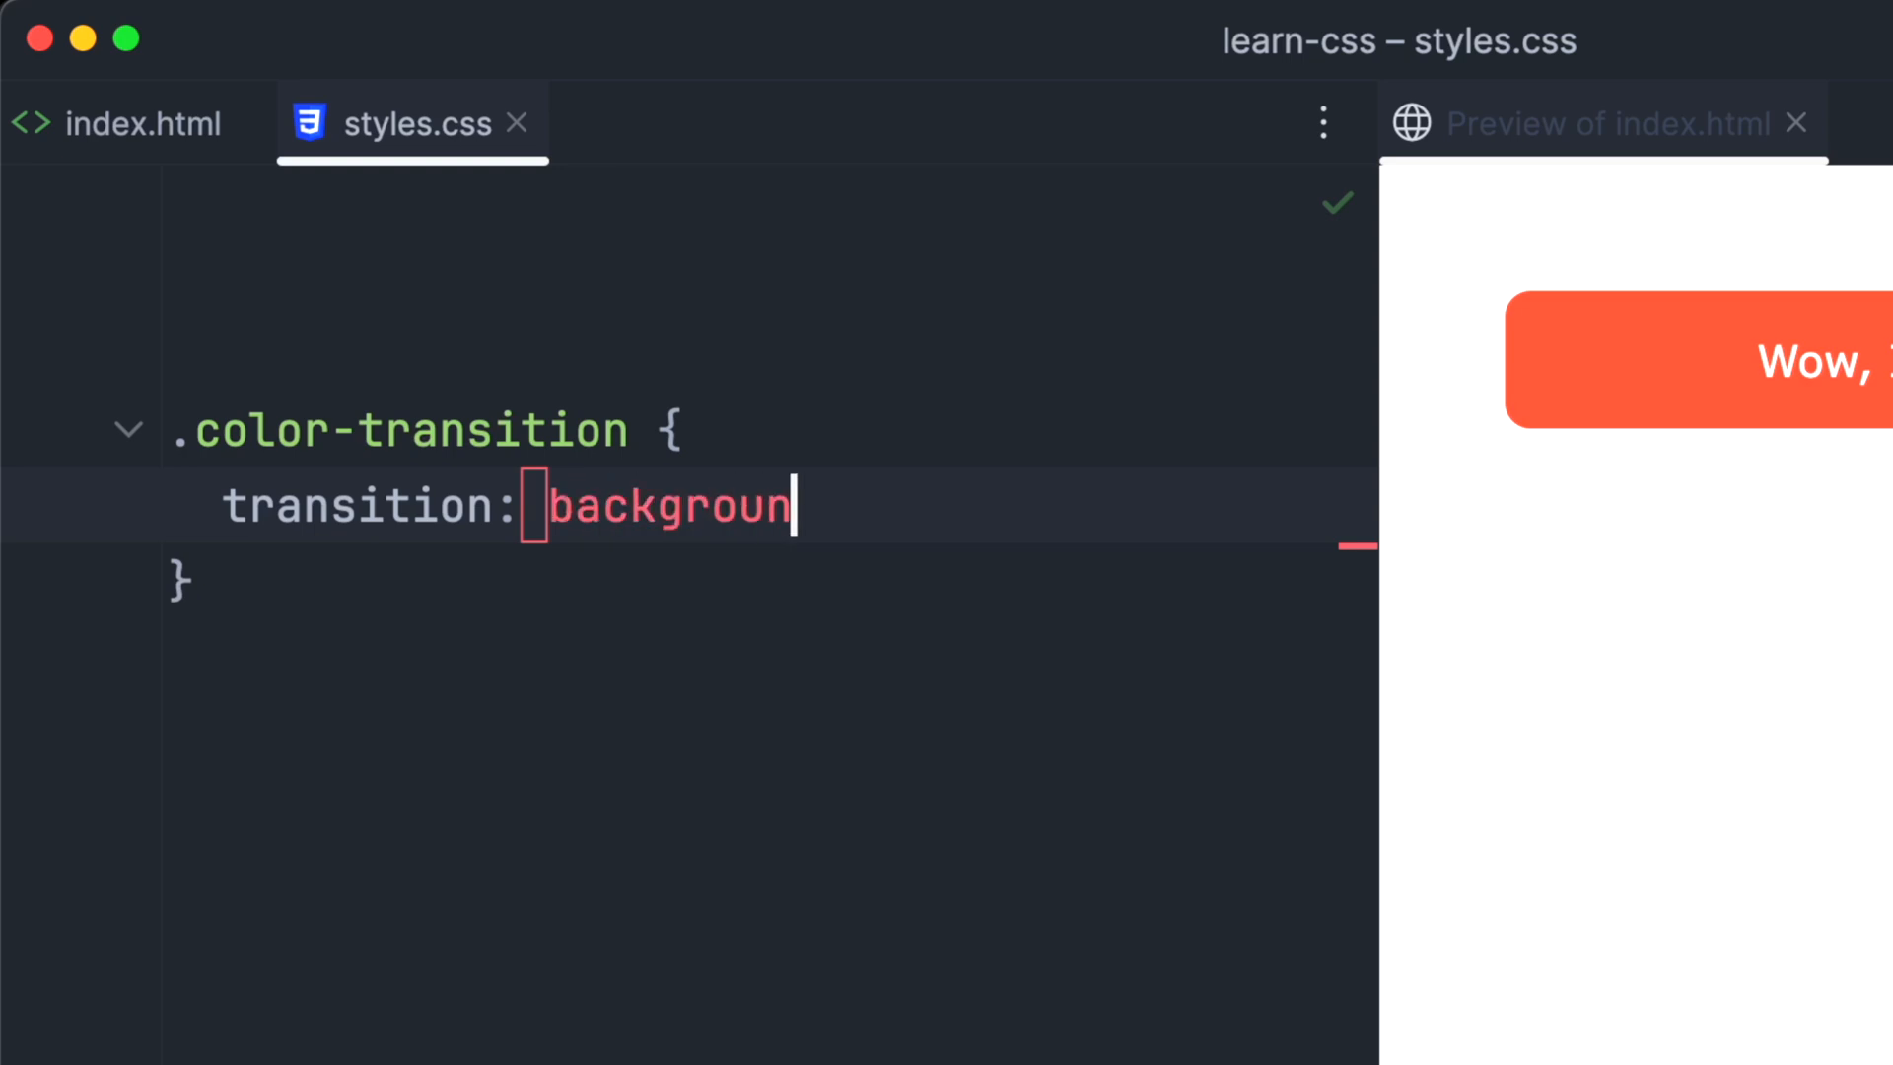
type("d-color")
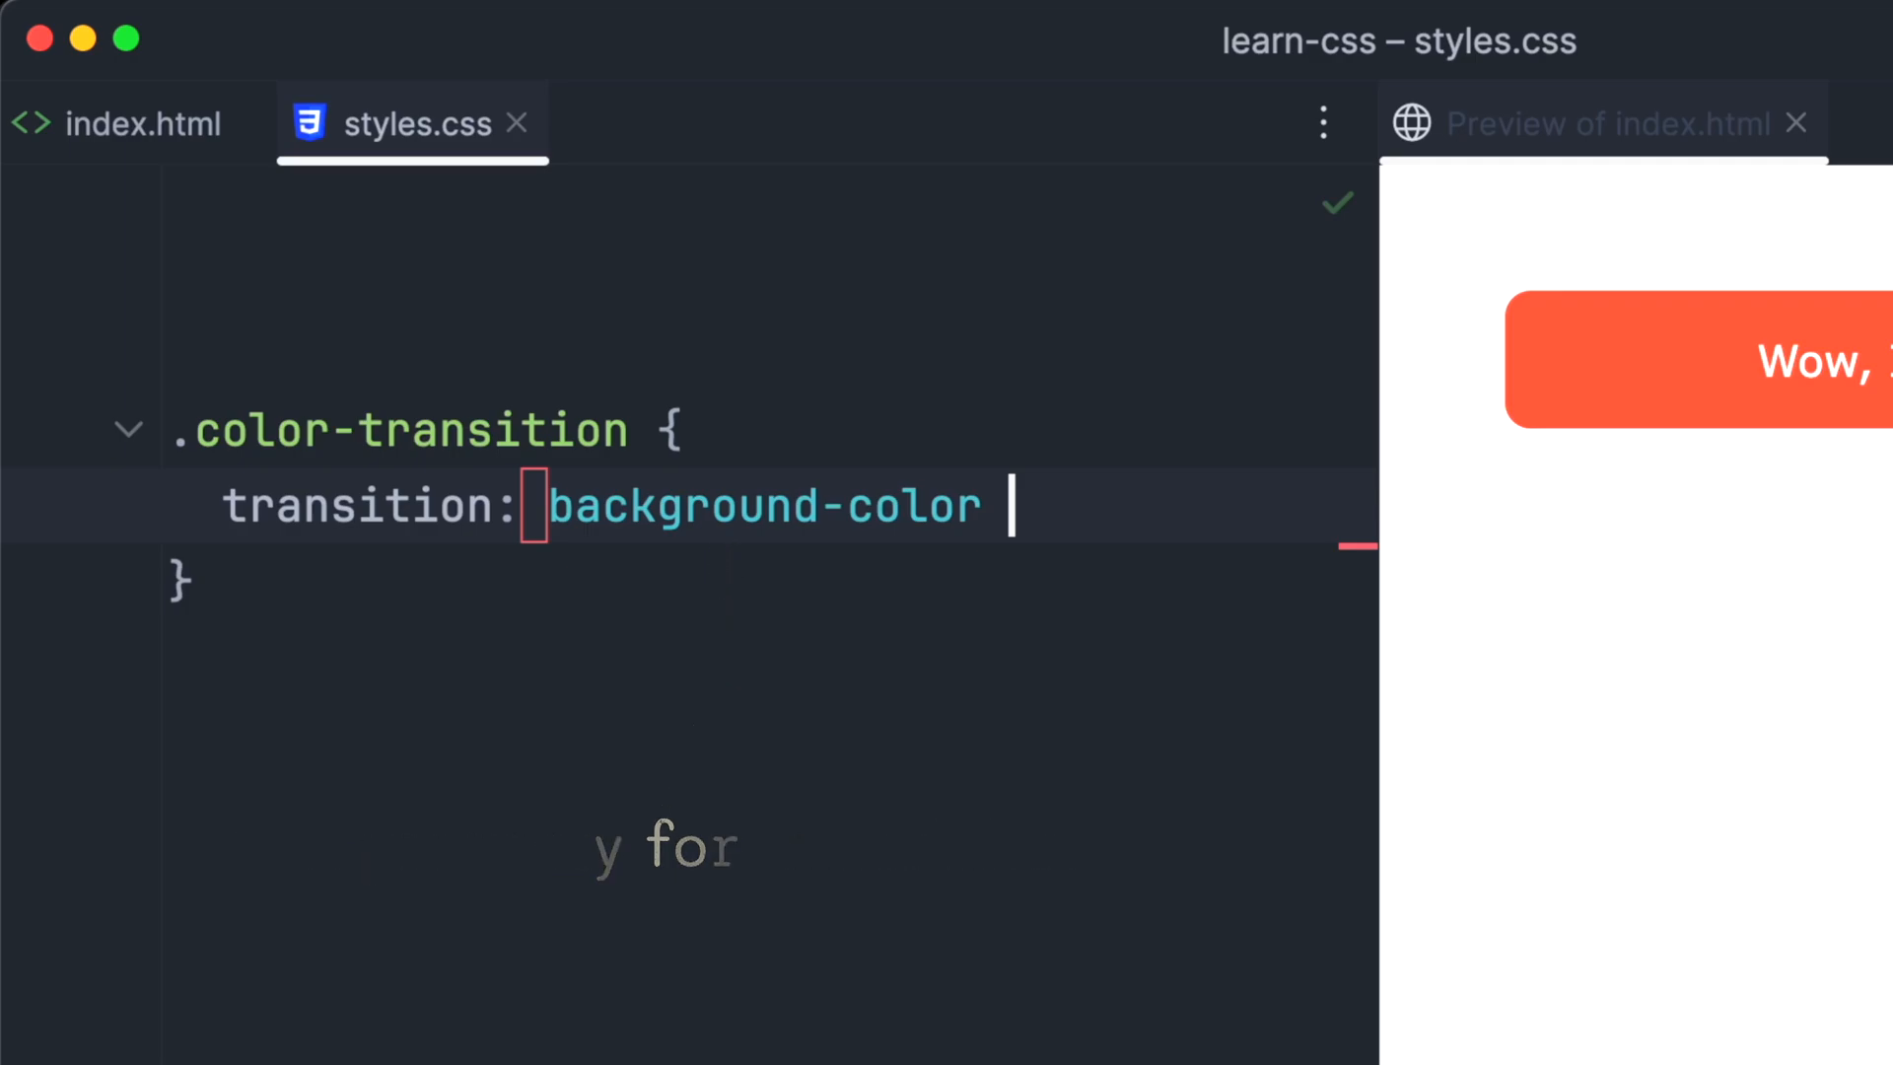
type("3s linear;")
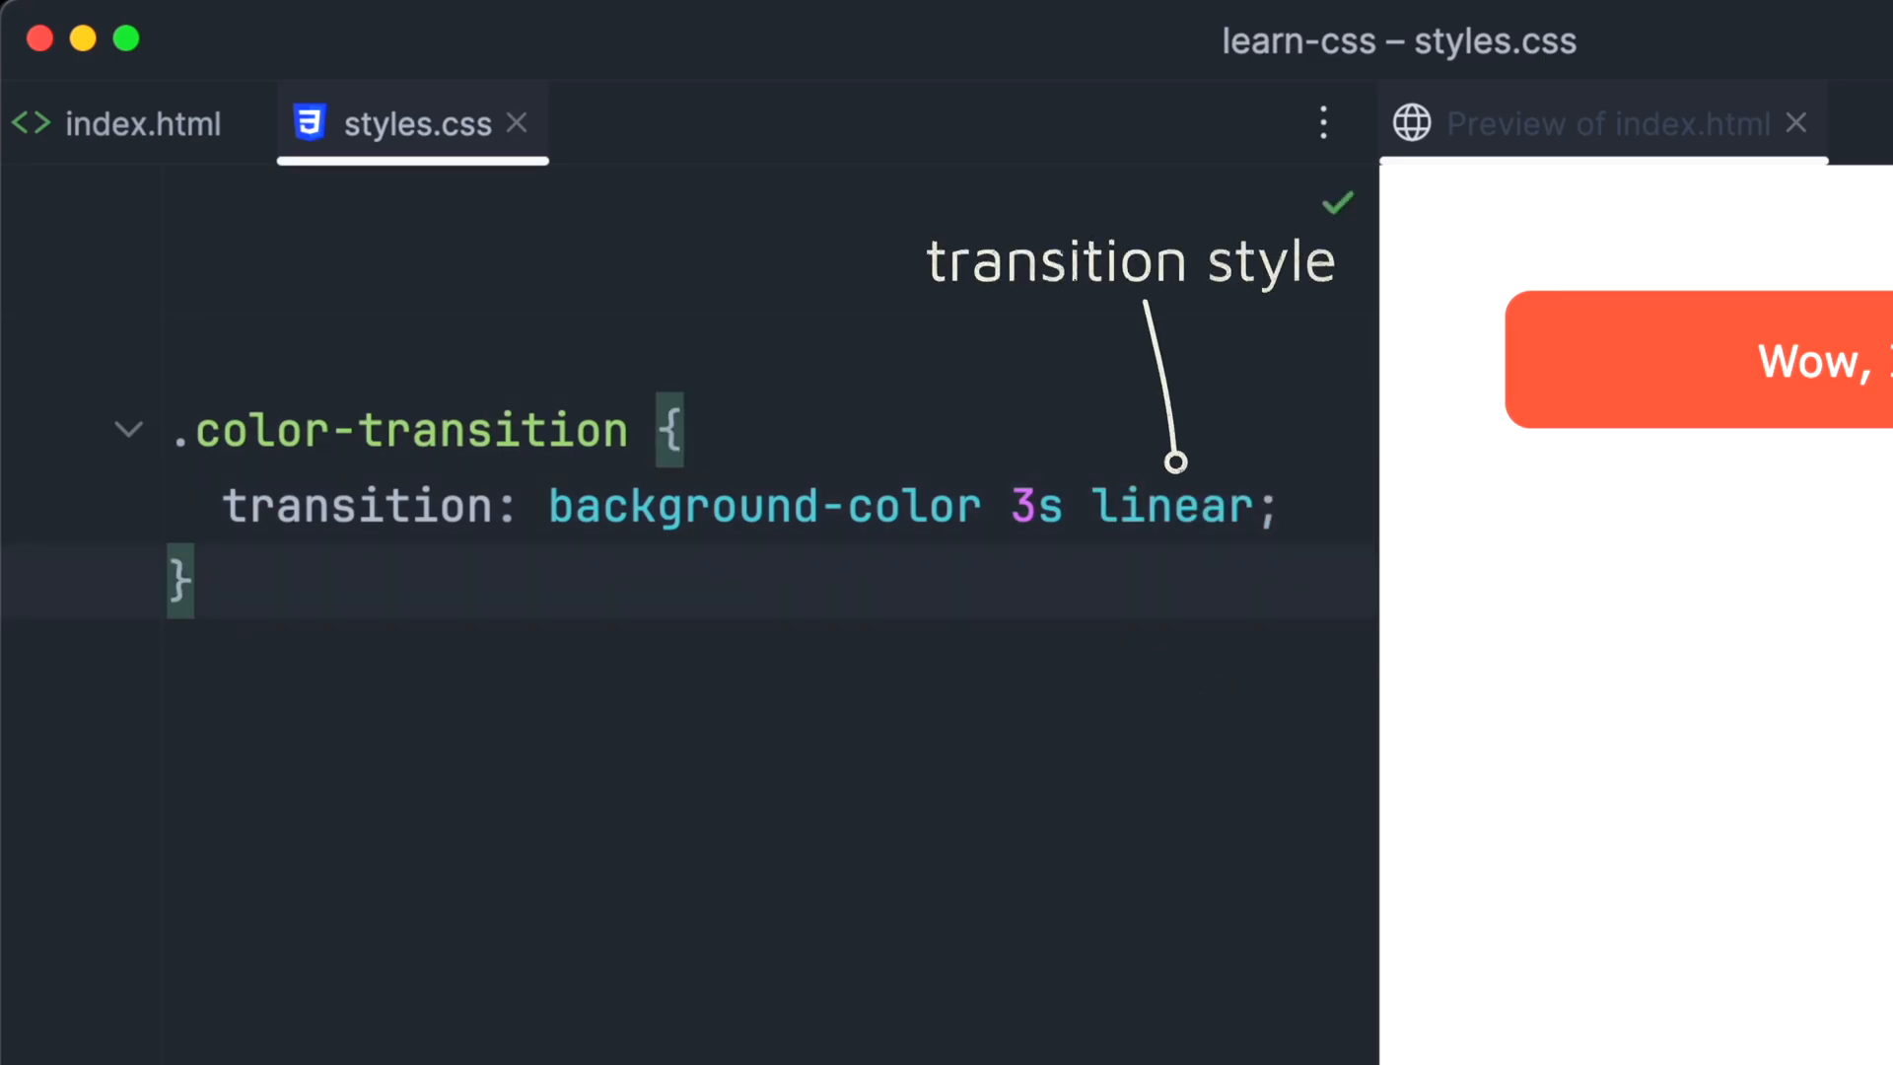
type("background-color")
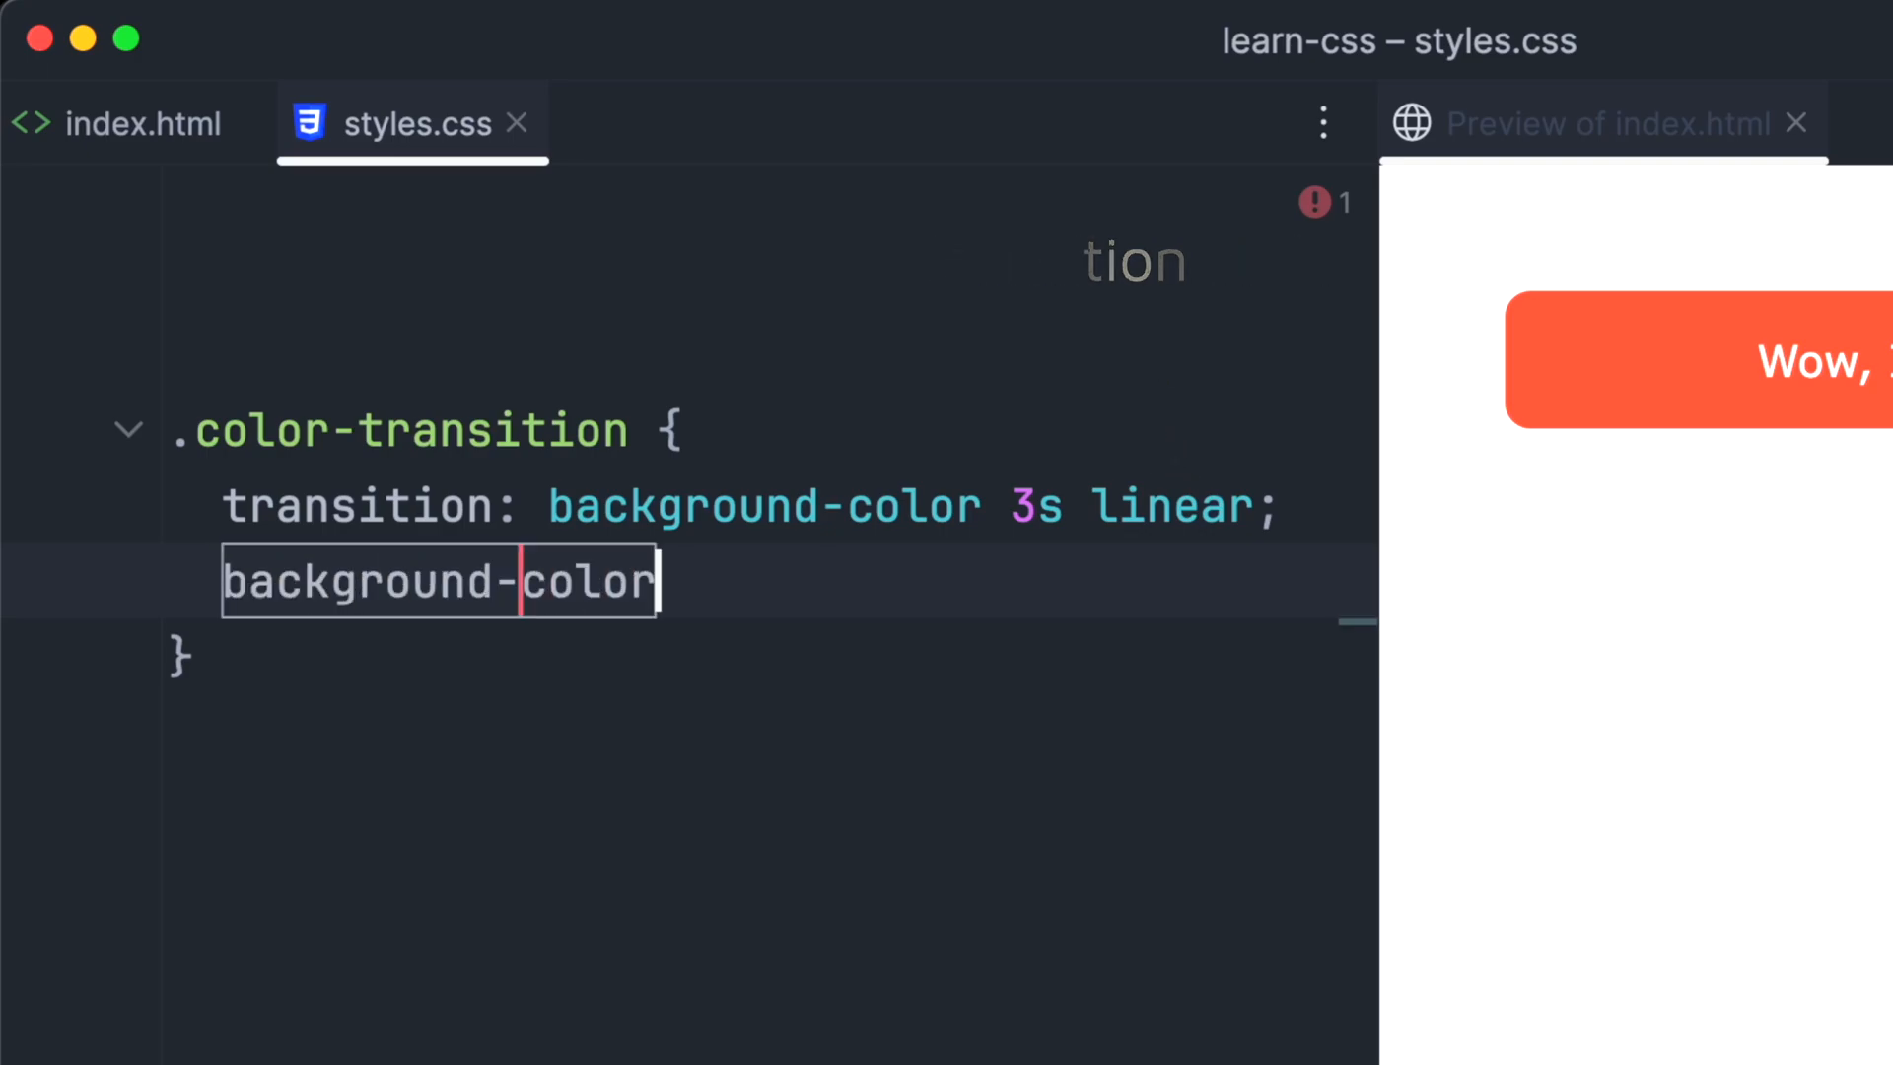
type(": tomato;")
type(".color-transition:hover {")
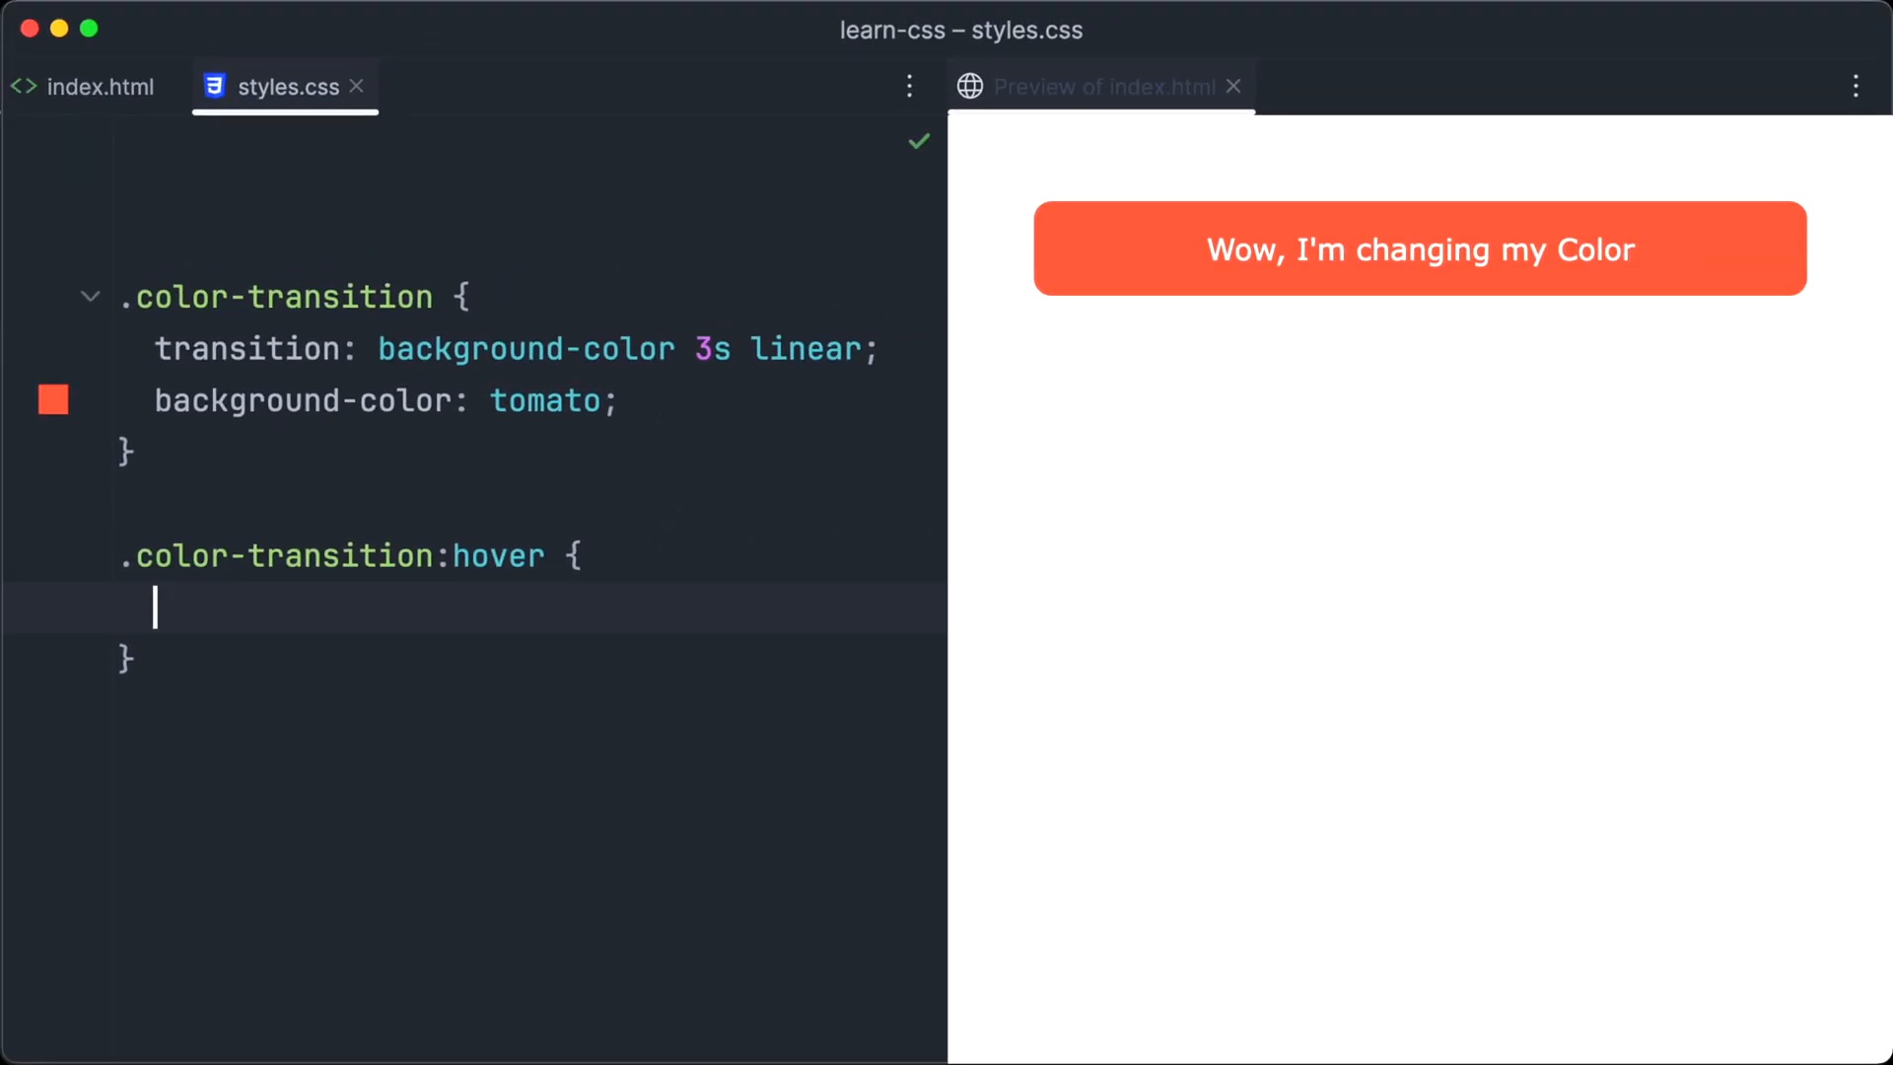
type("background-color: cyan;")
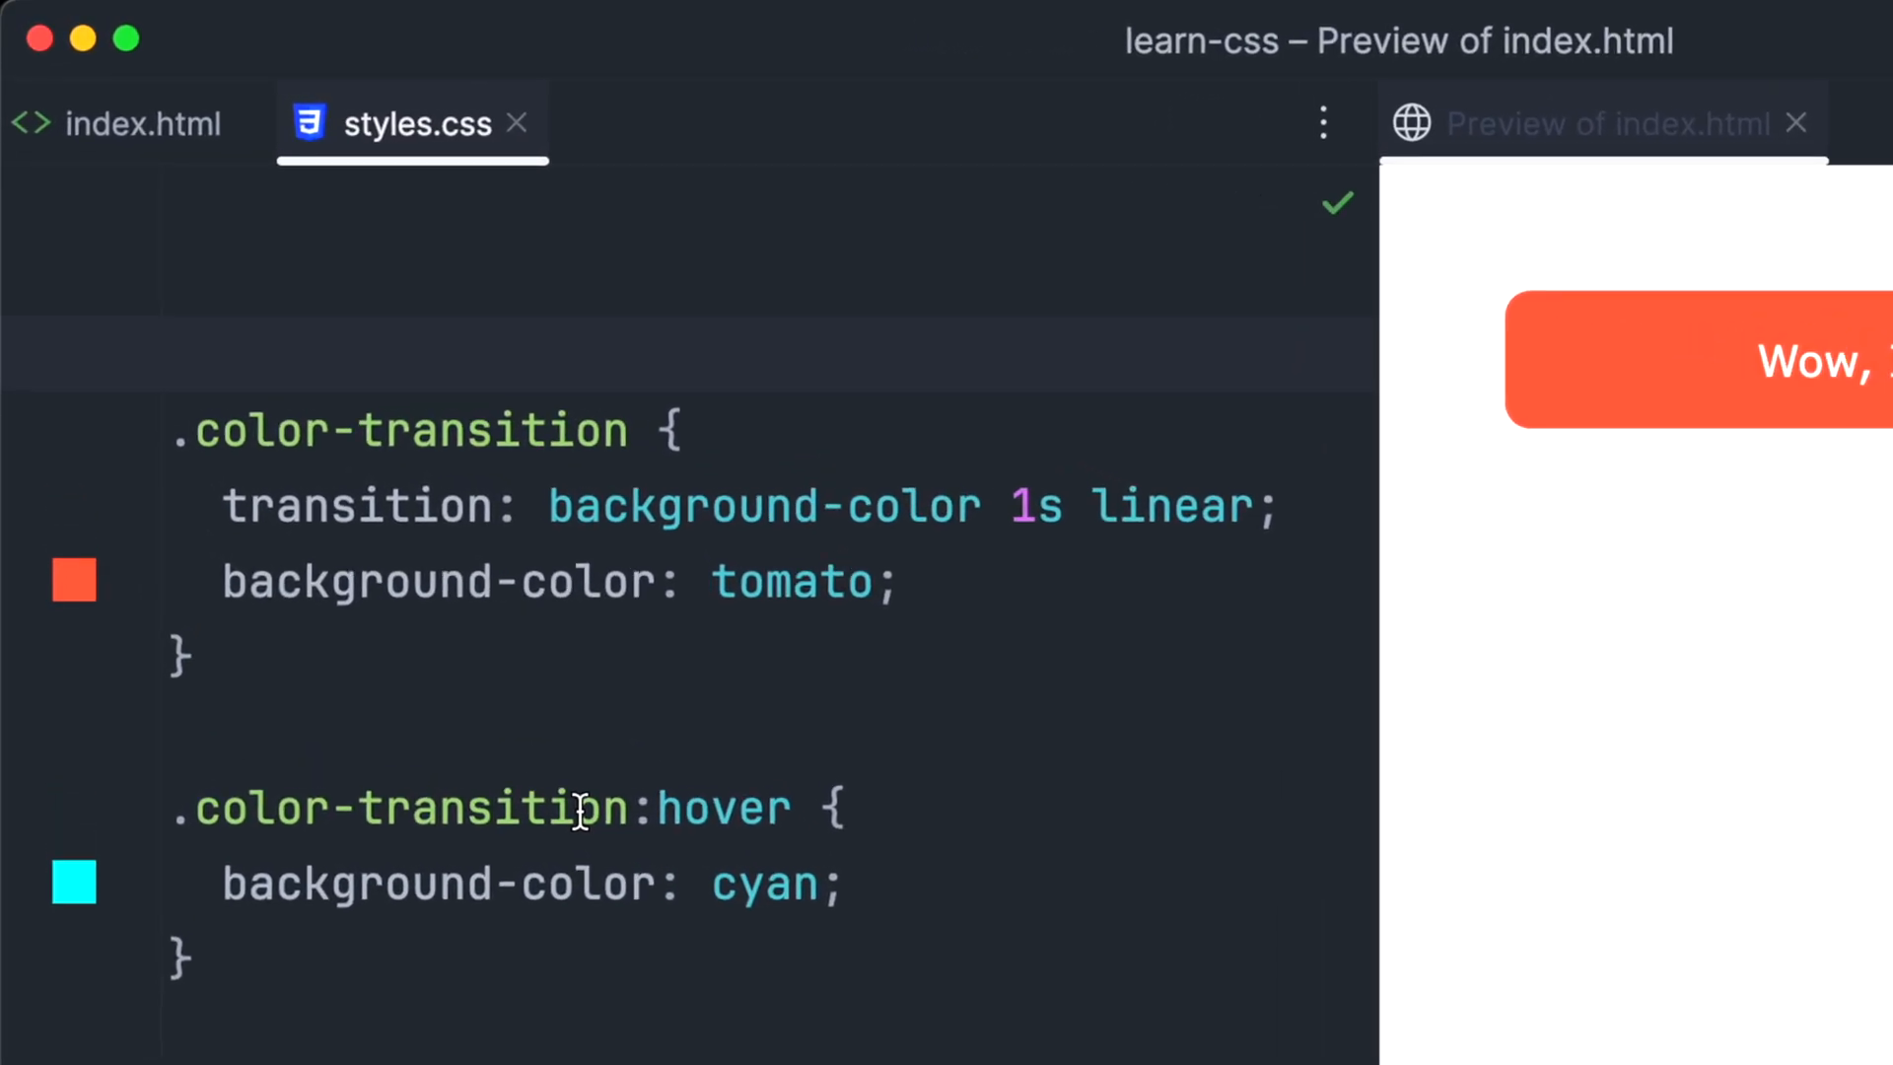
mouse_move(702, 616)
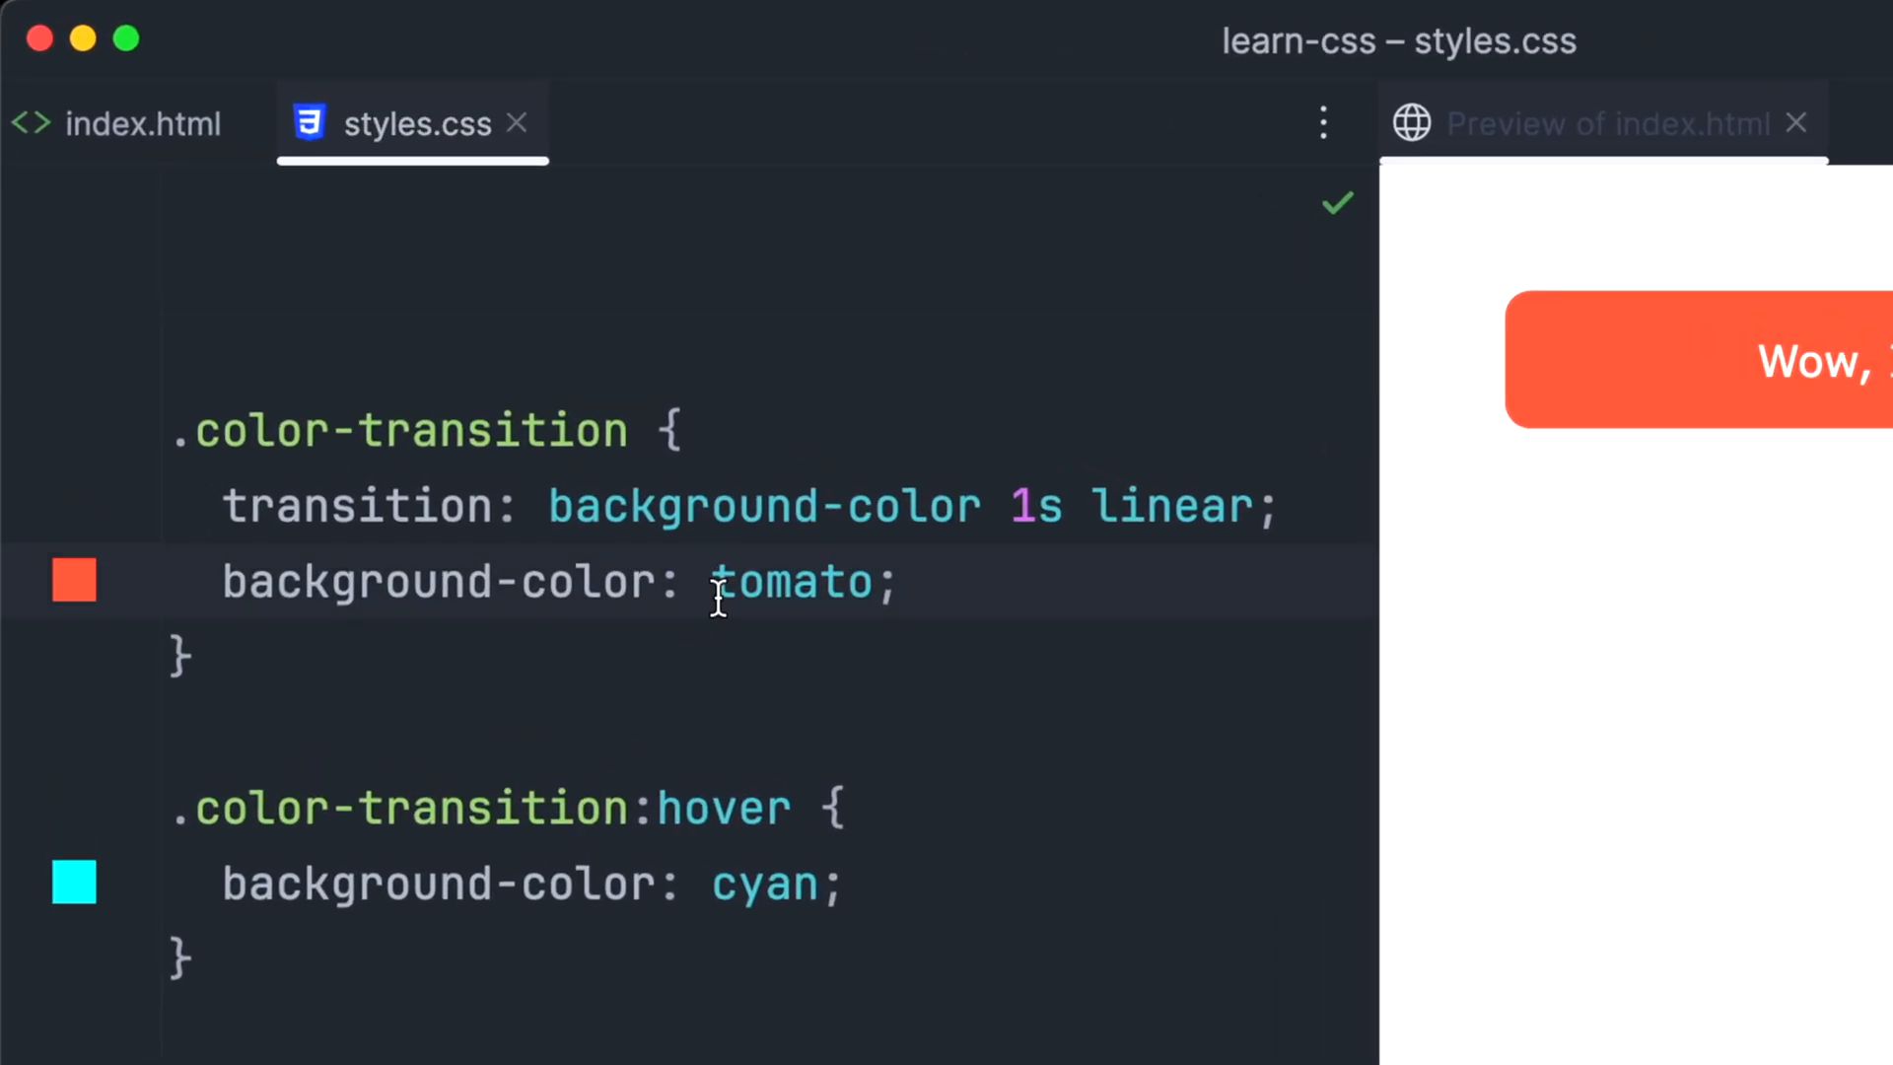
Change the transition to font-size, 20px normally and 40px in the :hover rule.
type("font")
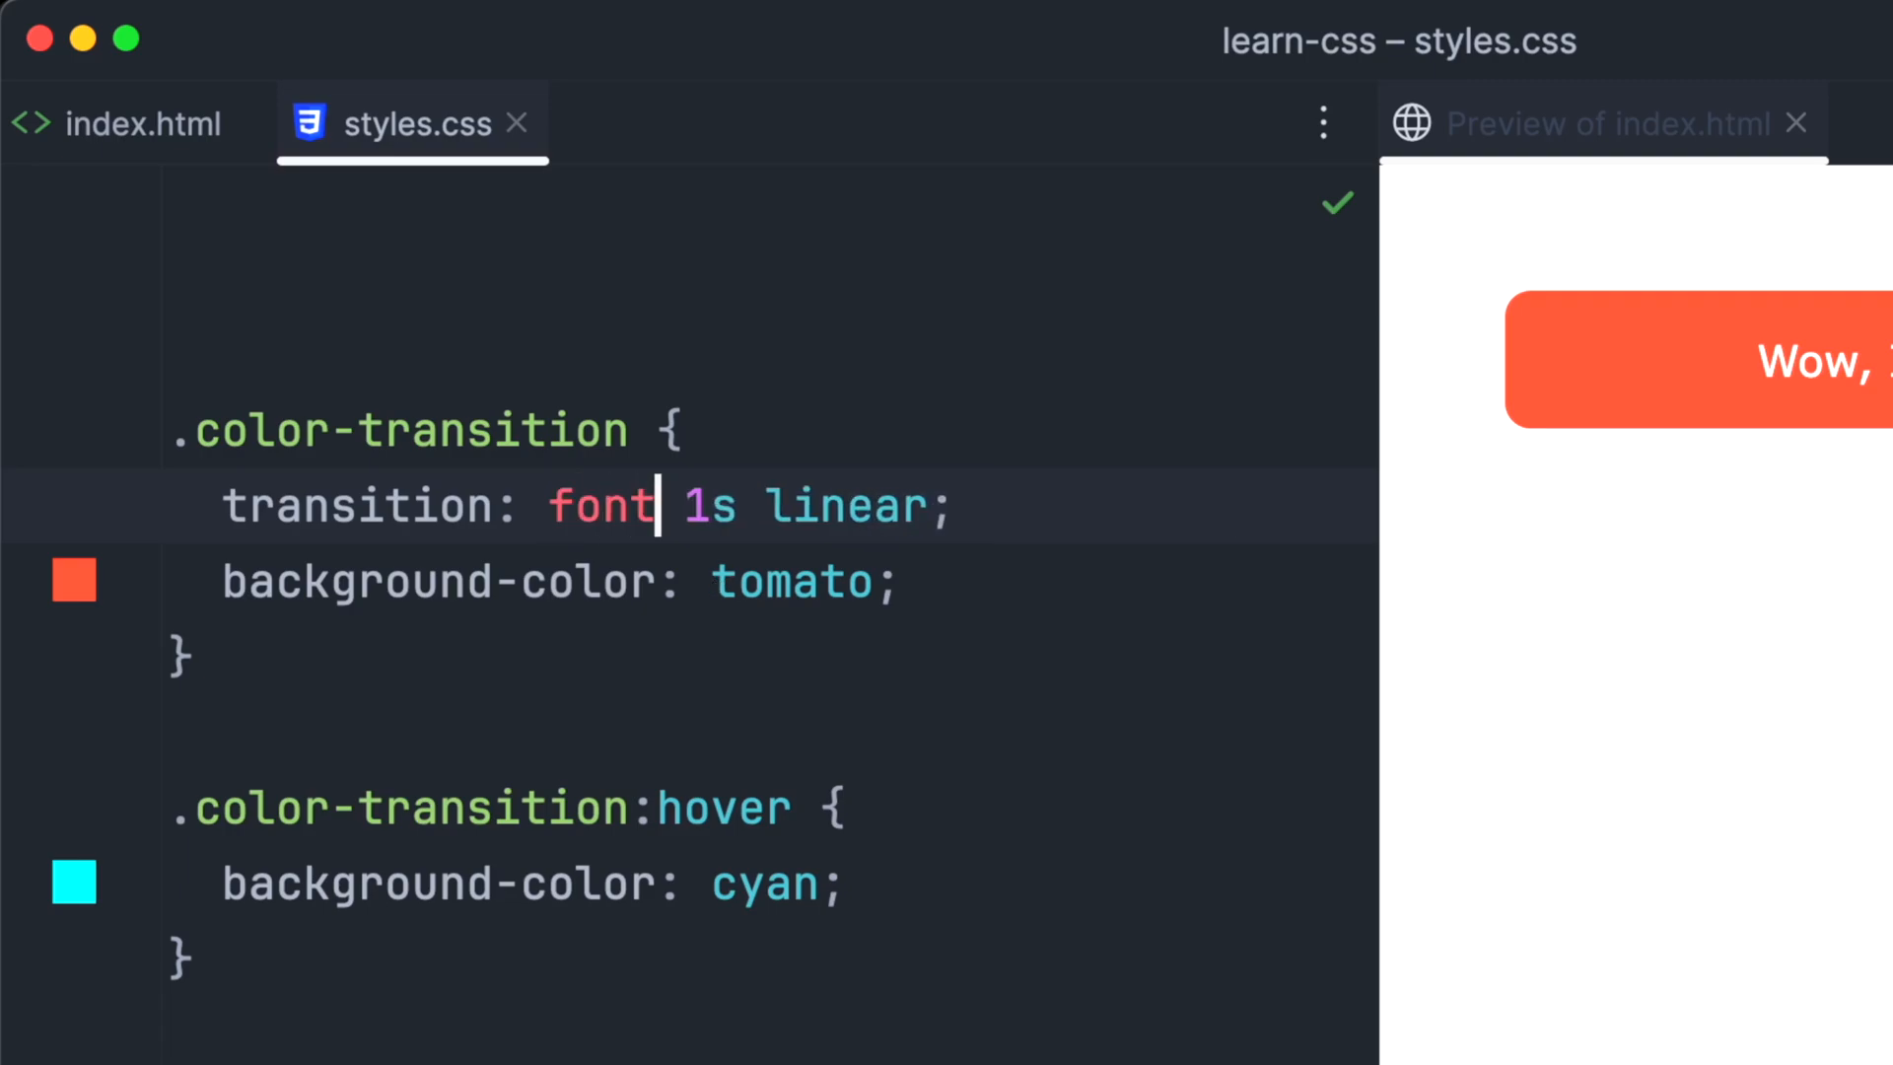
type("-size")
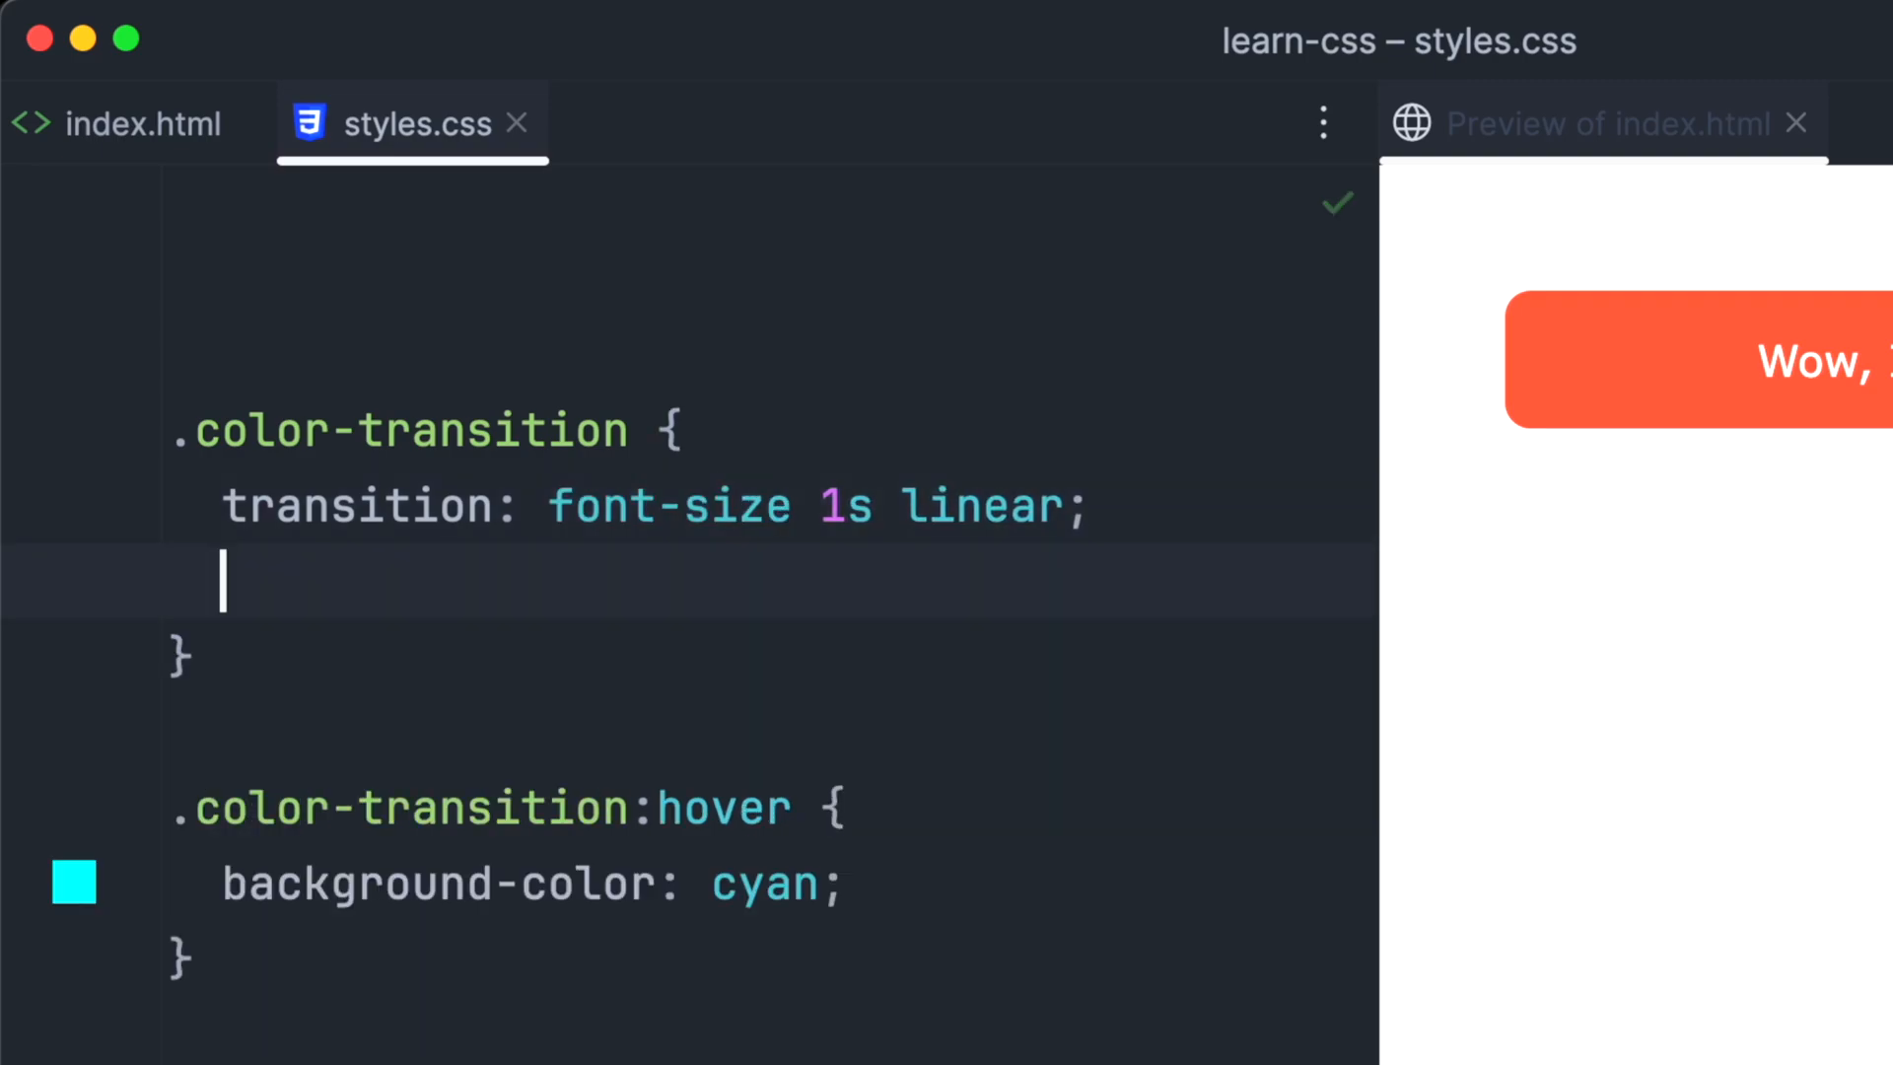
type("font-size:")
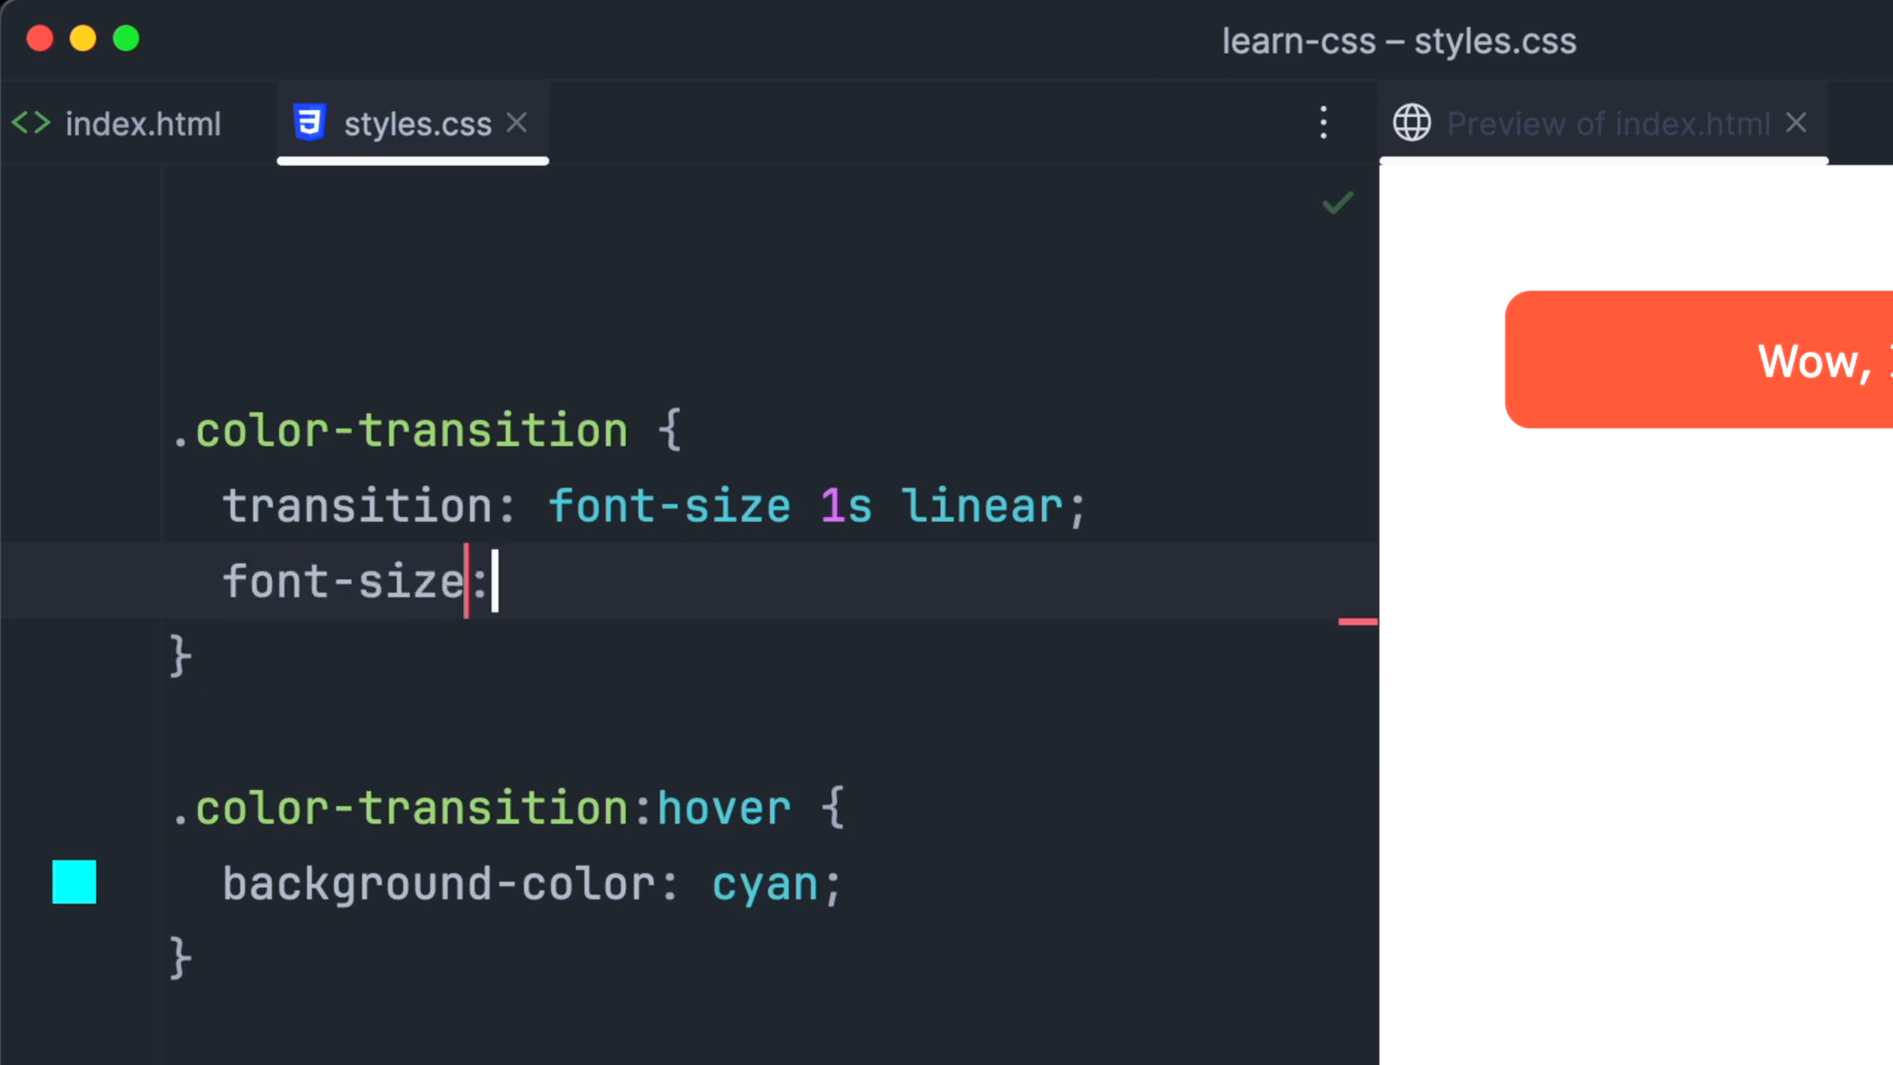
type("20px;")
left_click(770, 881)
type("font")
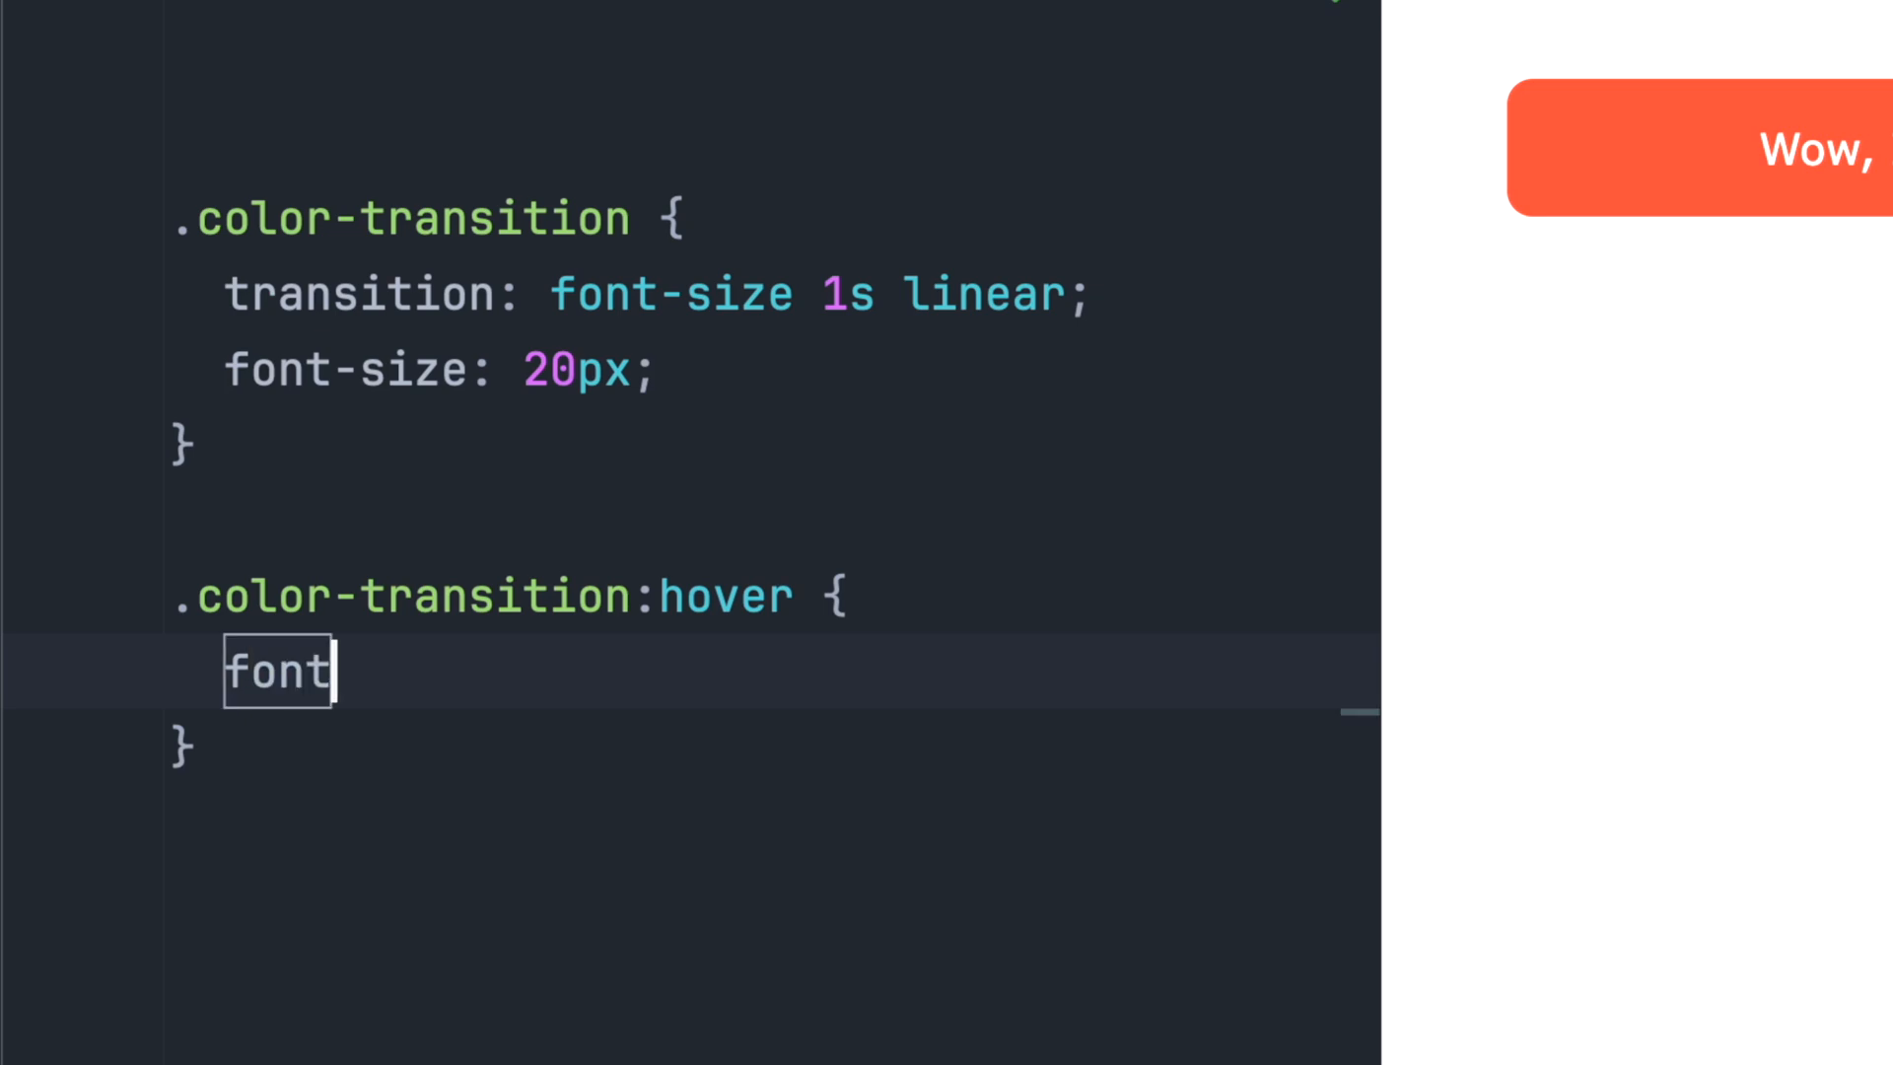
type("-size:")
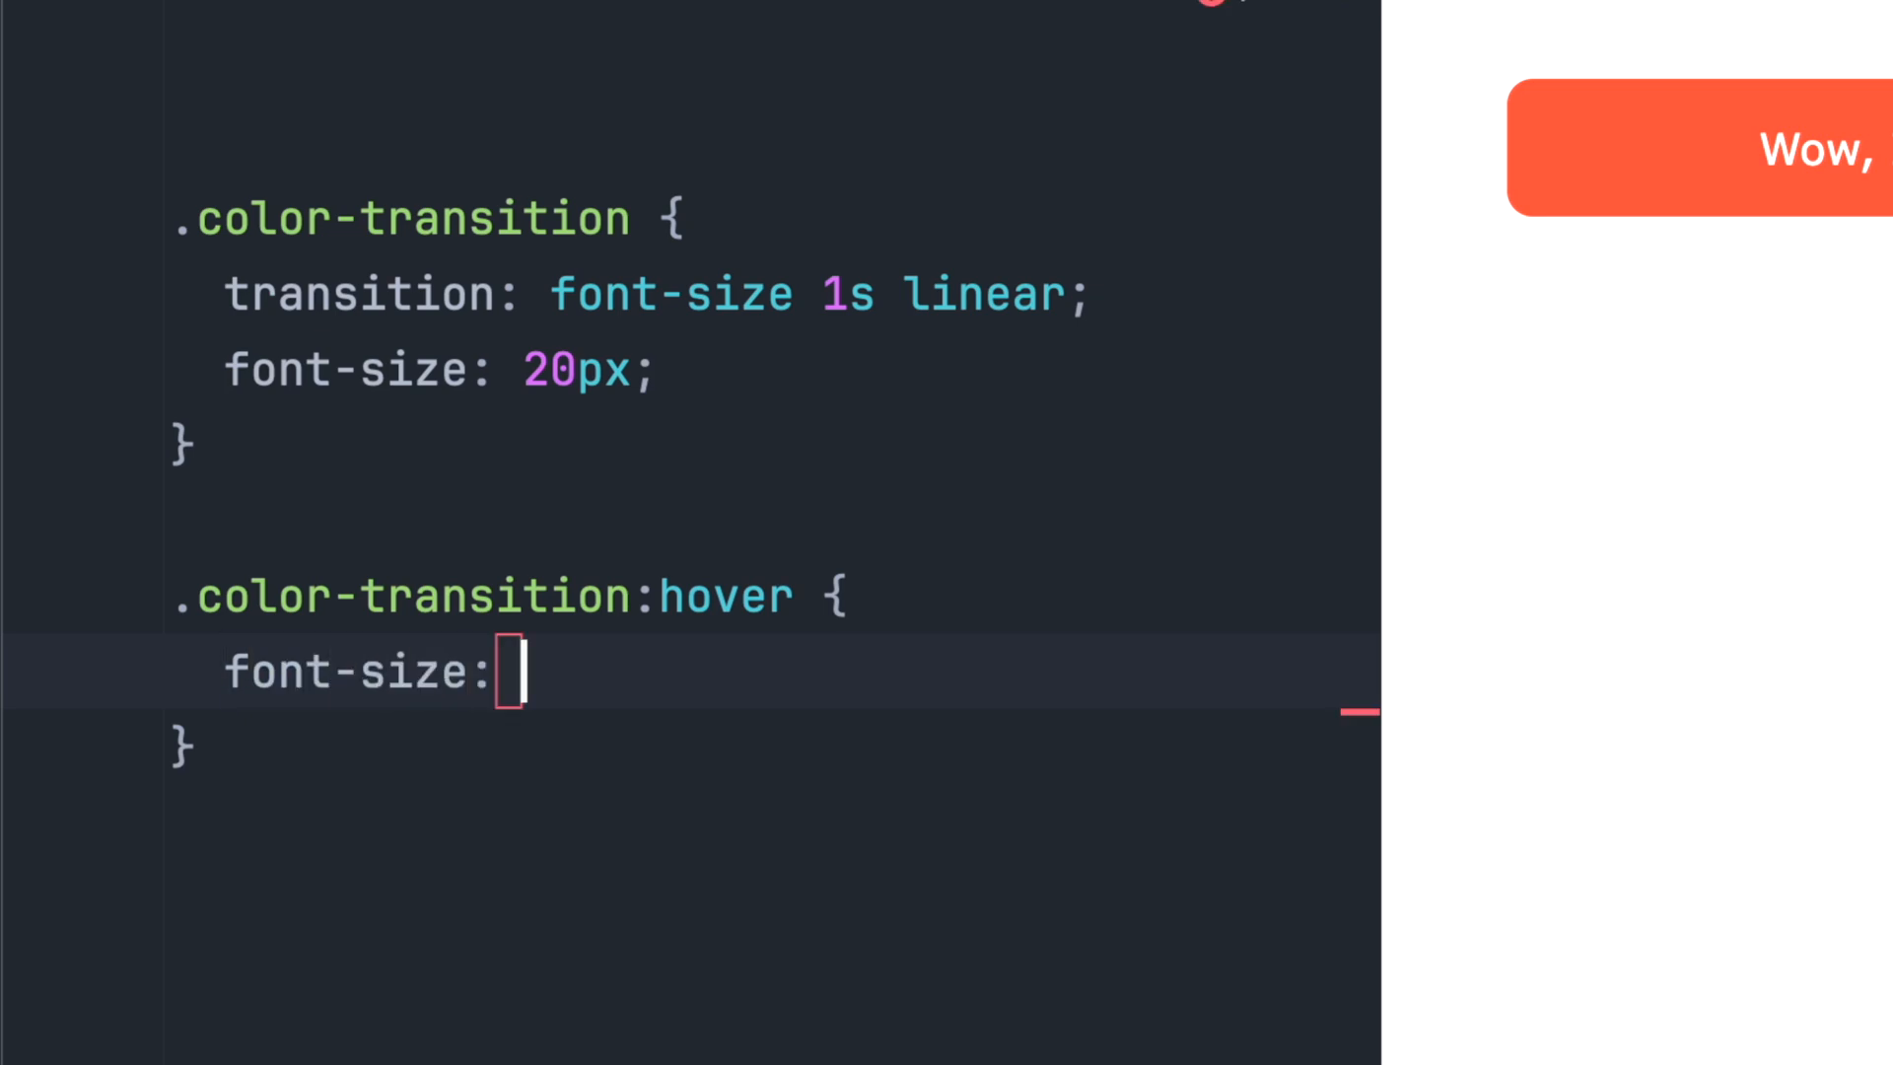
type("40px;")
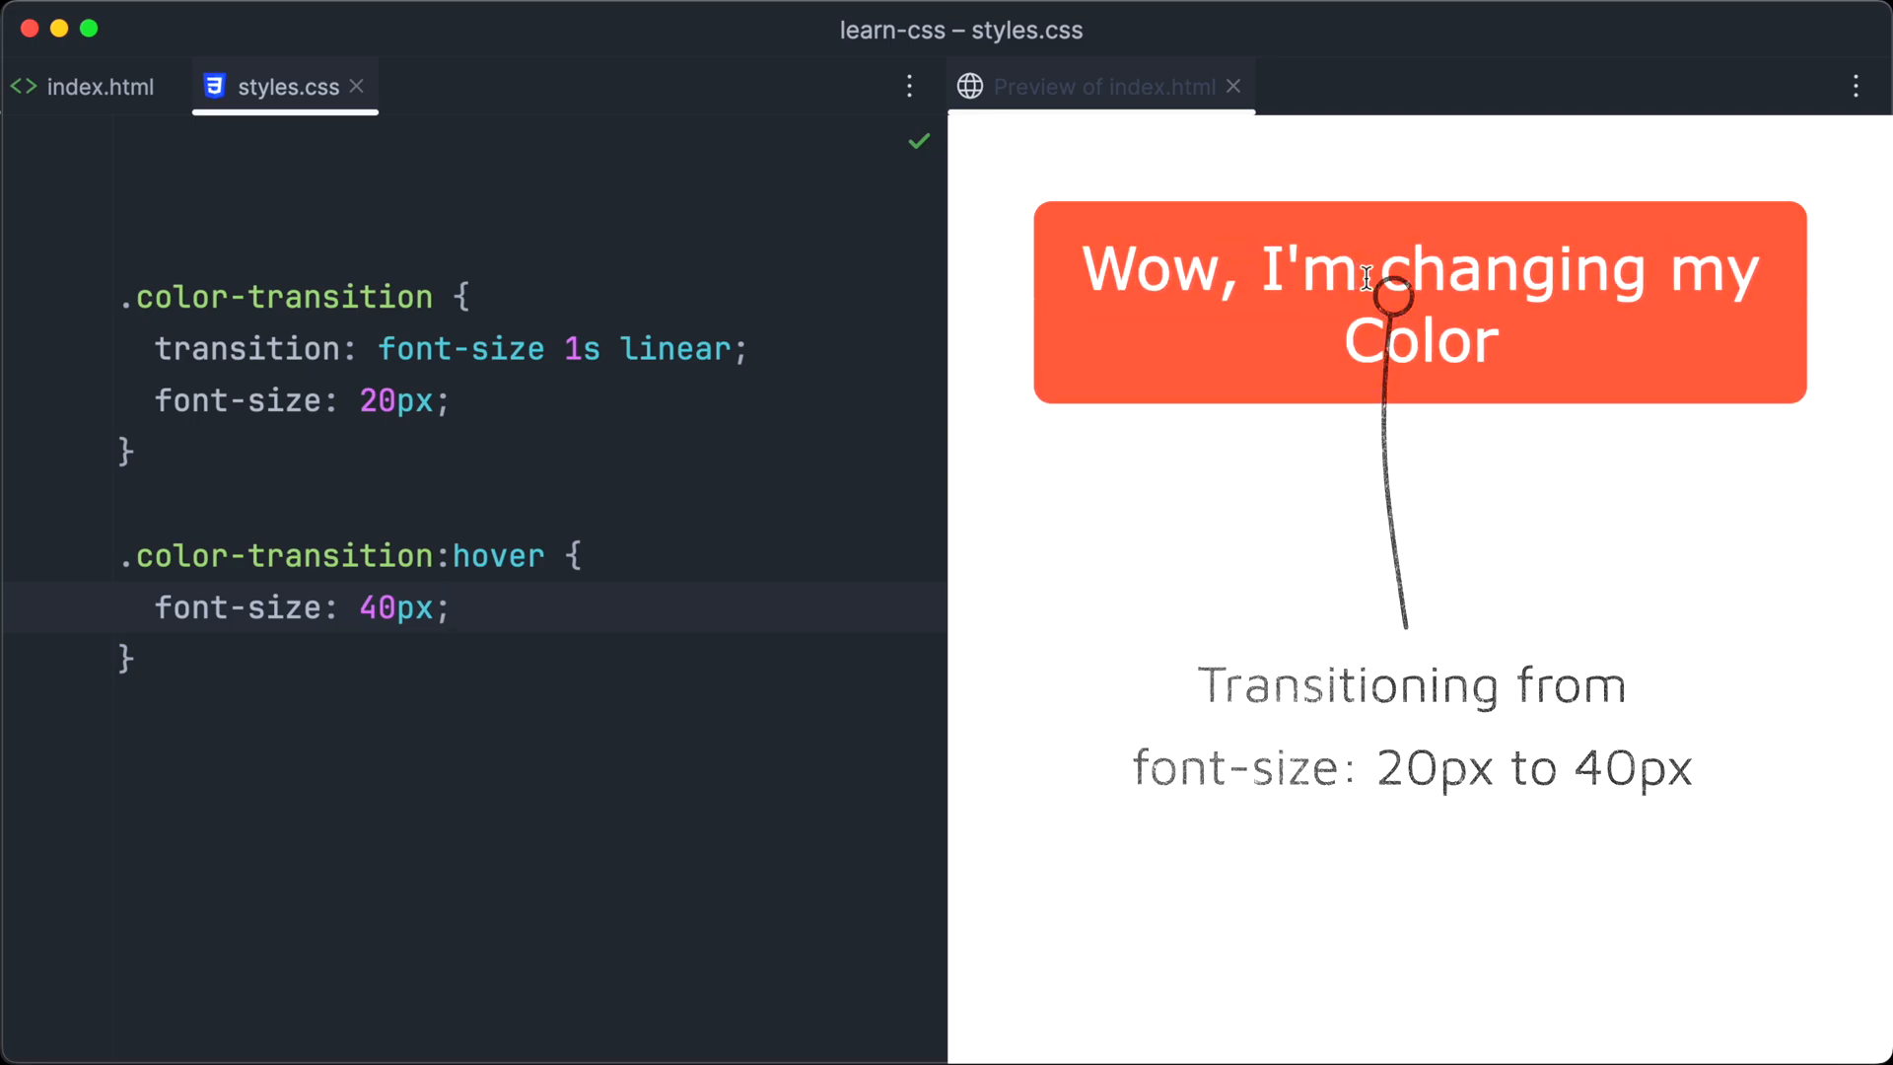
mouse_move(826, 493)
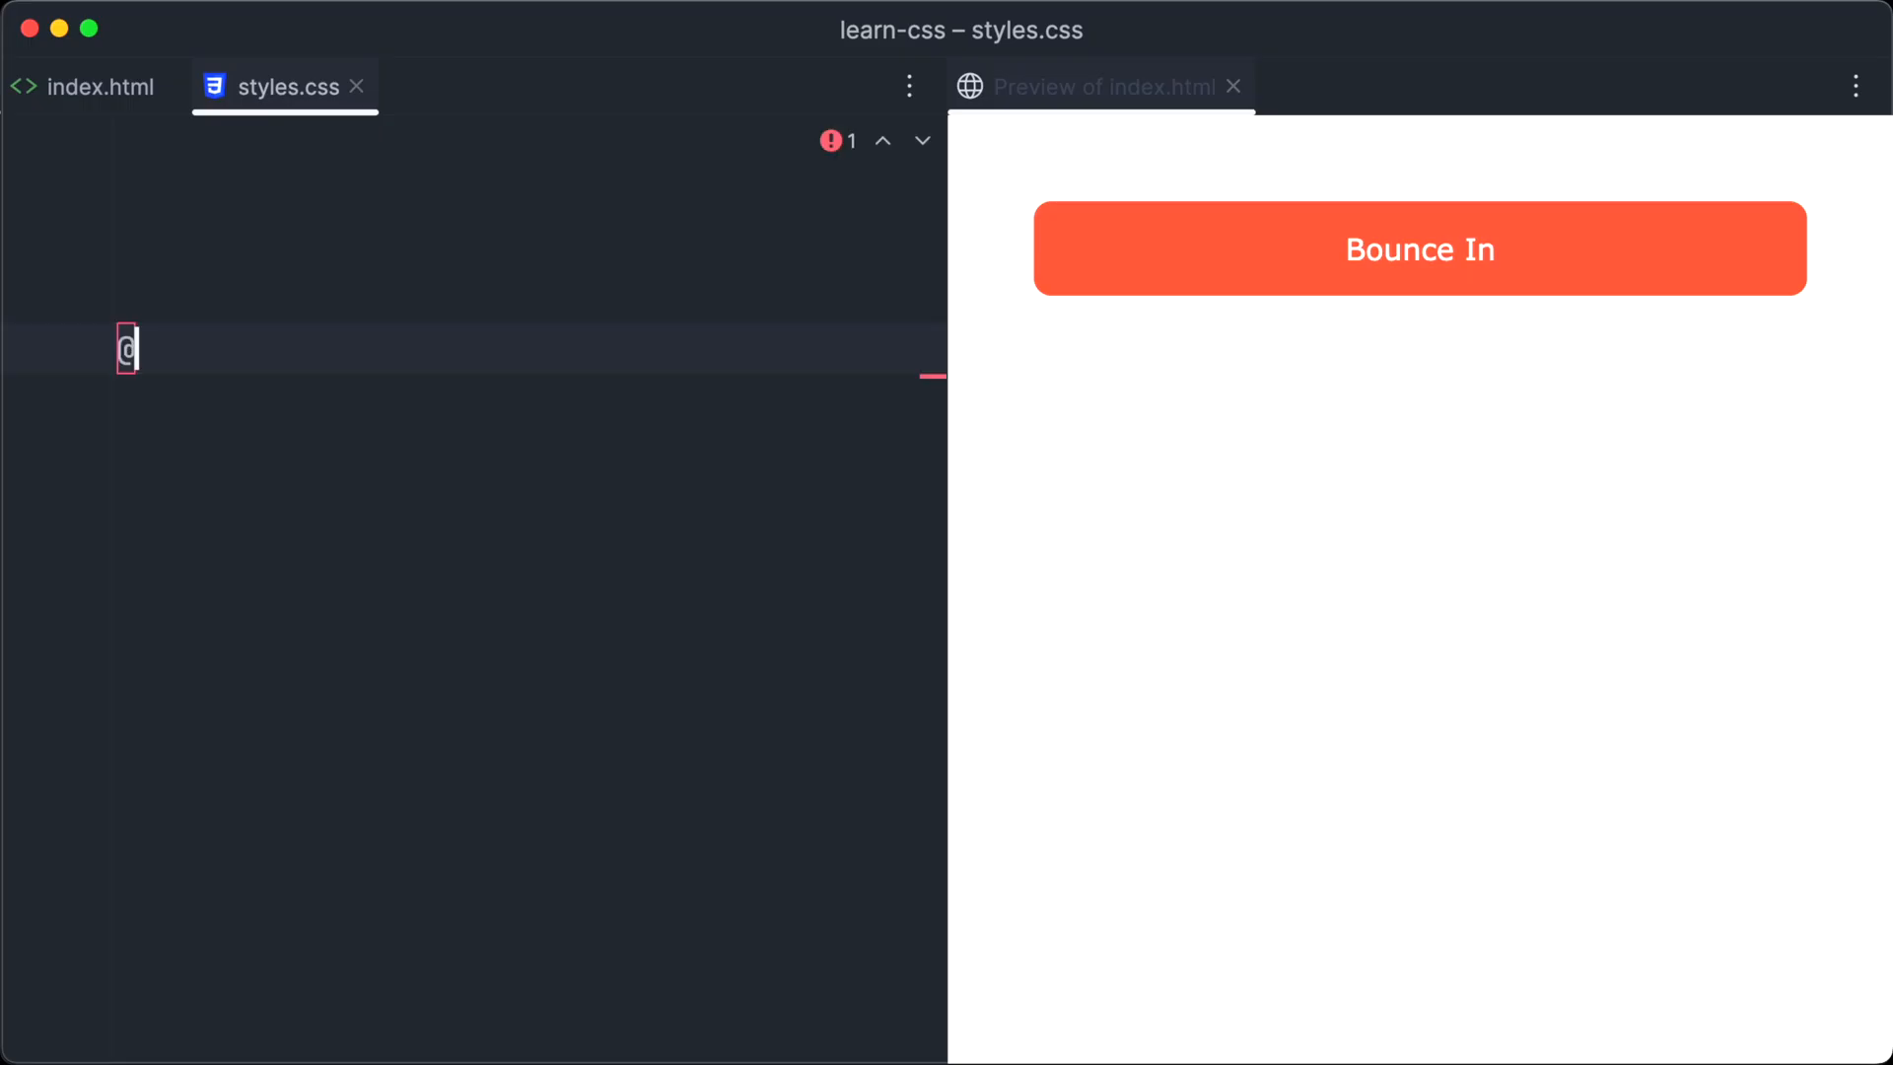
type("keyframes")
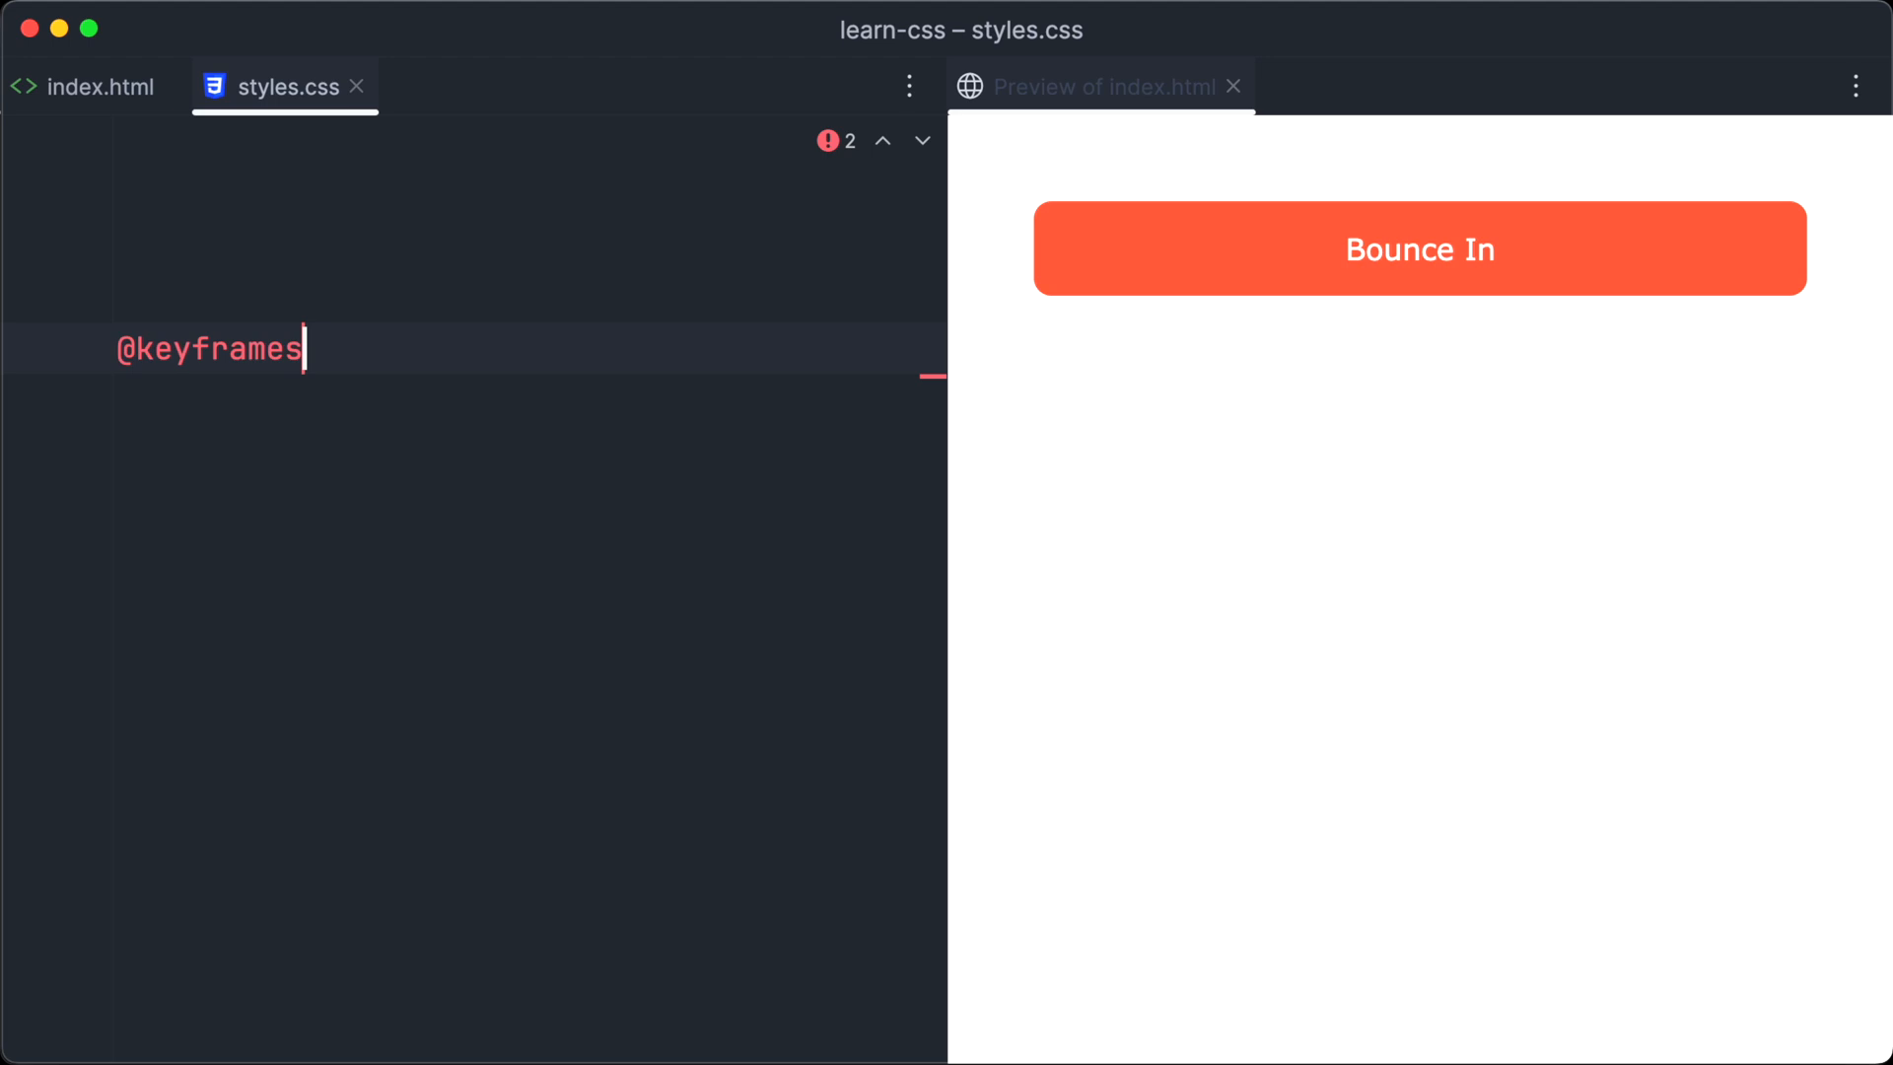
type("bounceIn {")
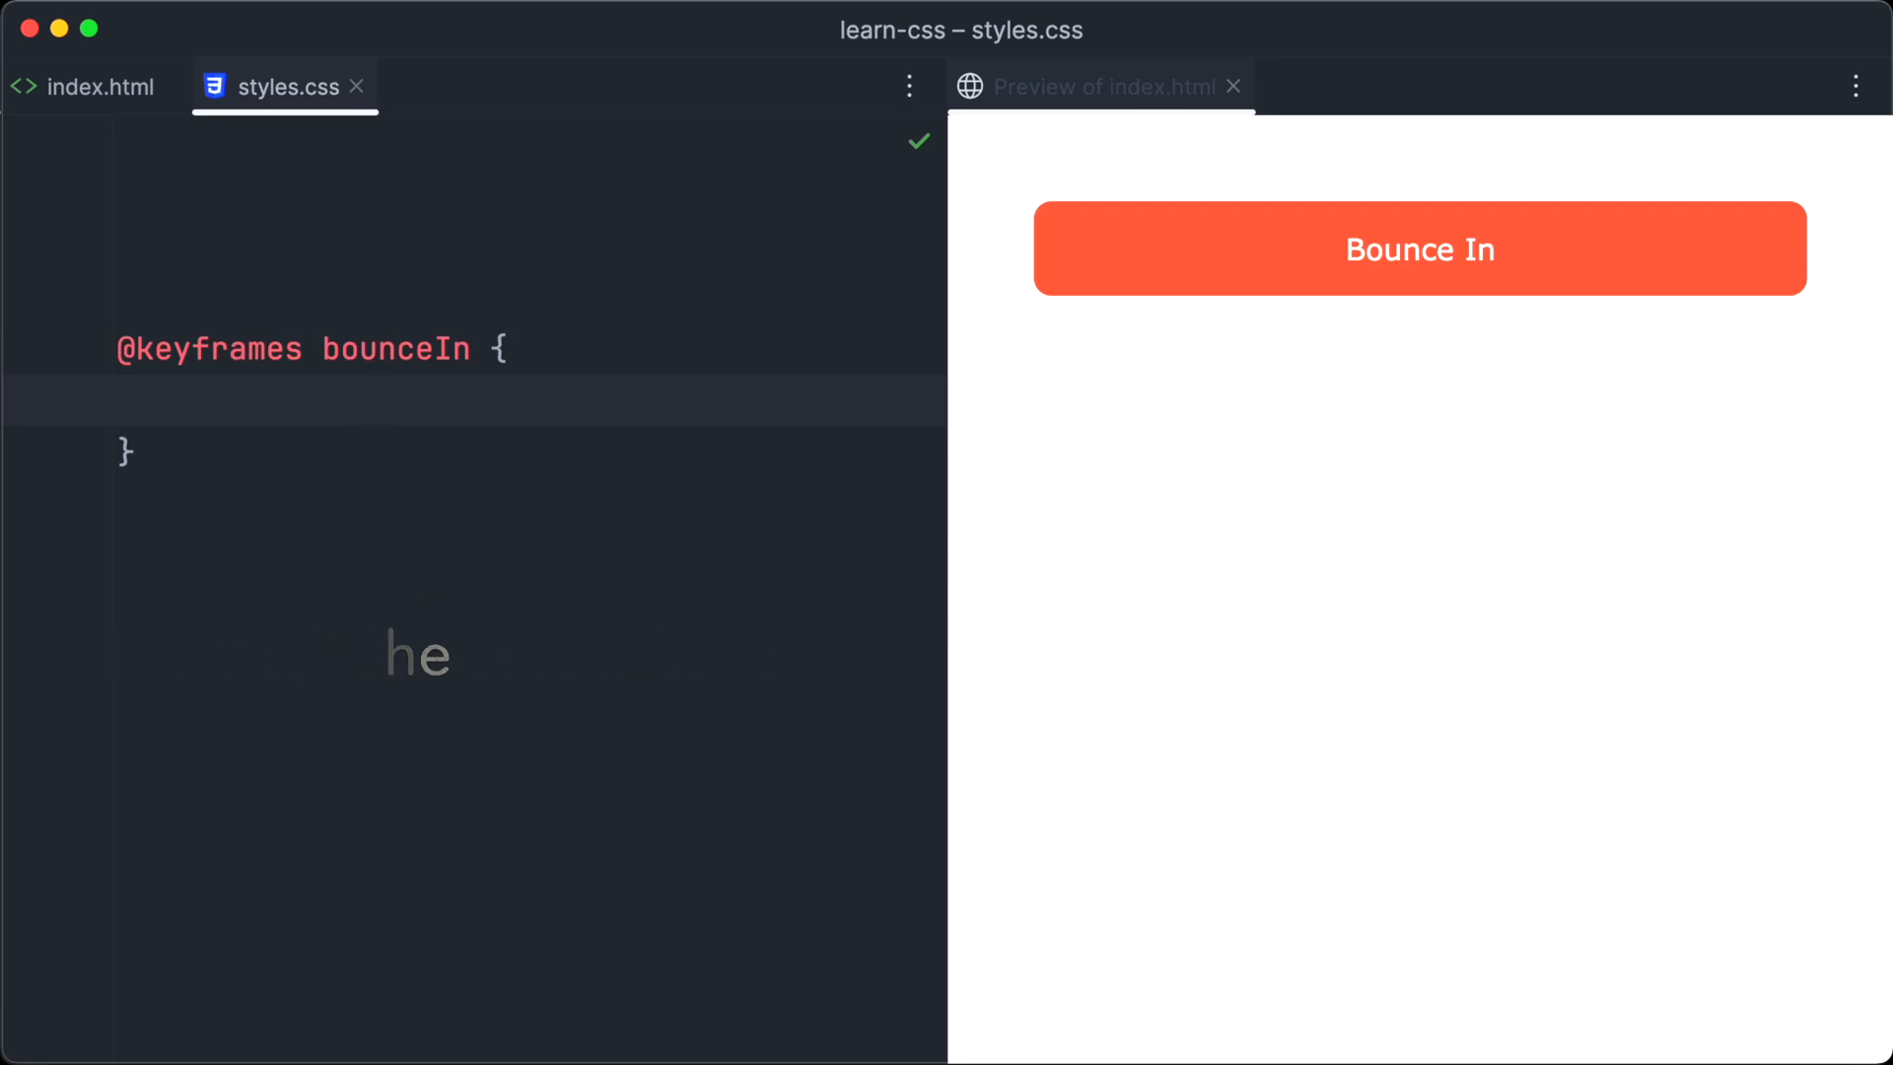
type("0% {")
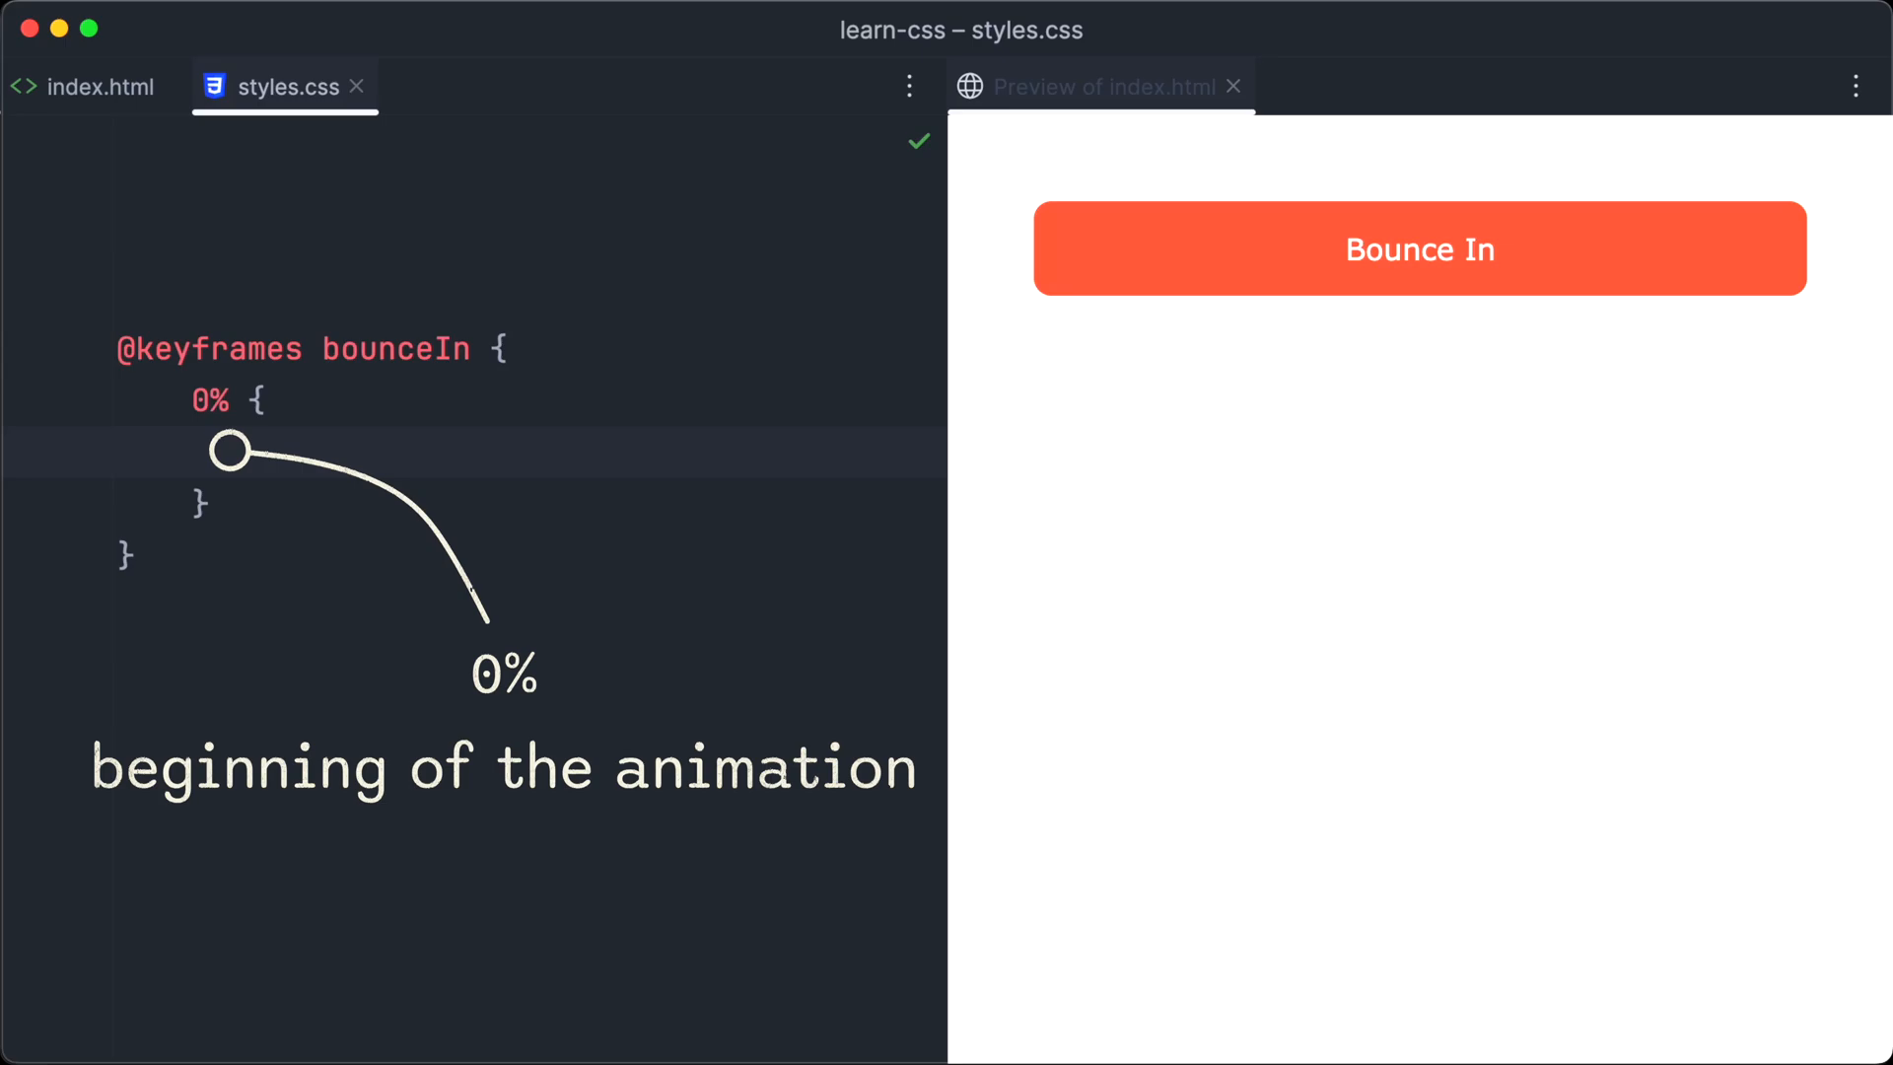
type("transform: scale(0.1);")
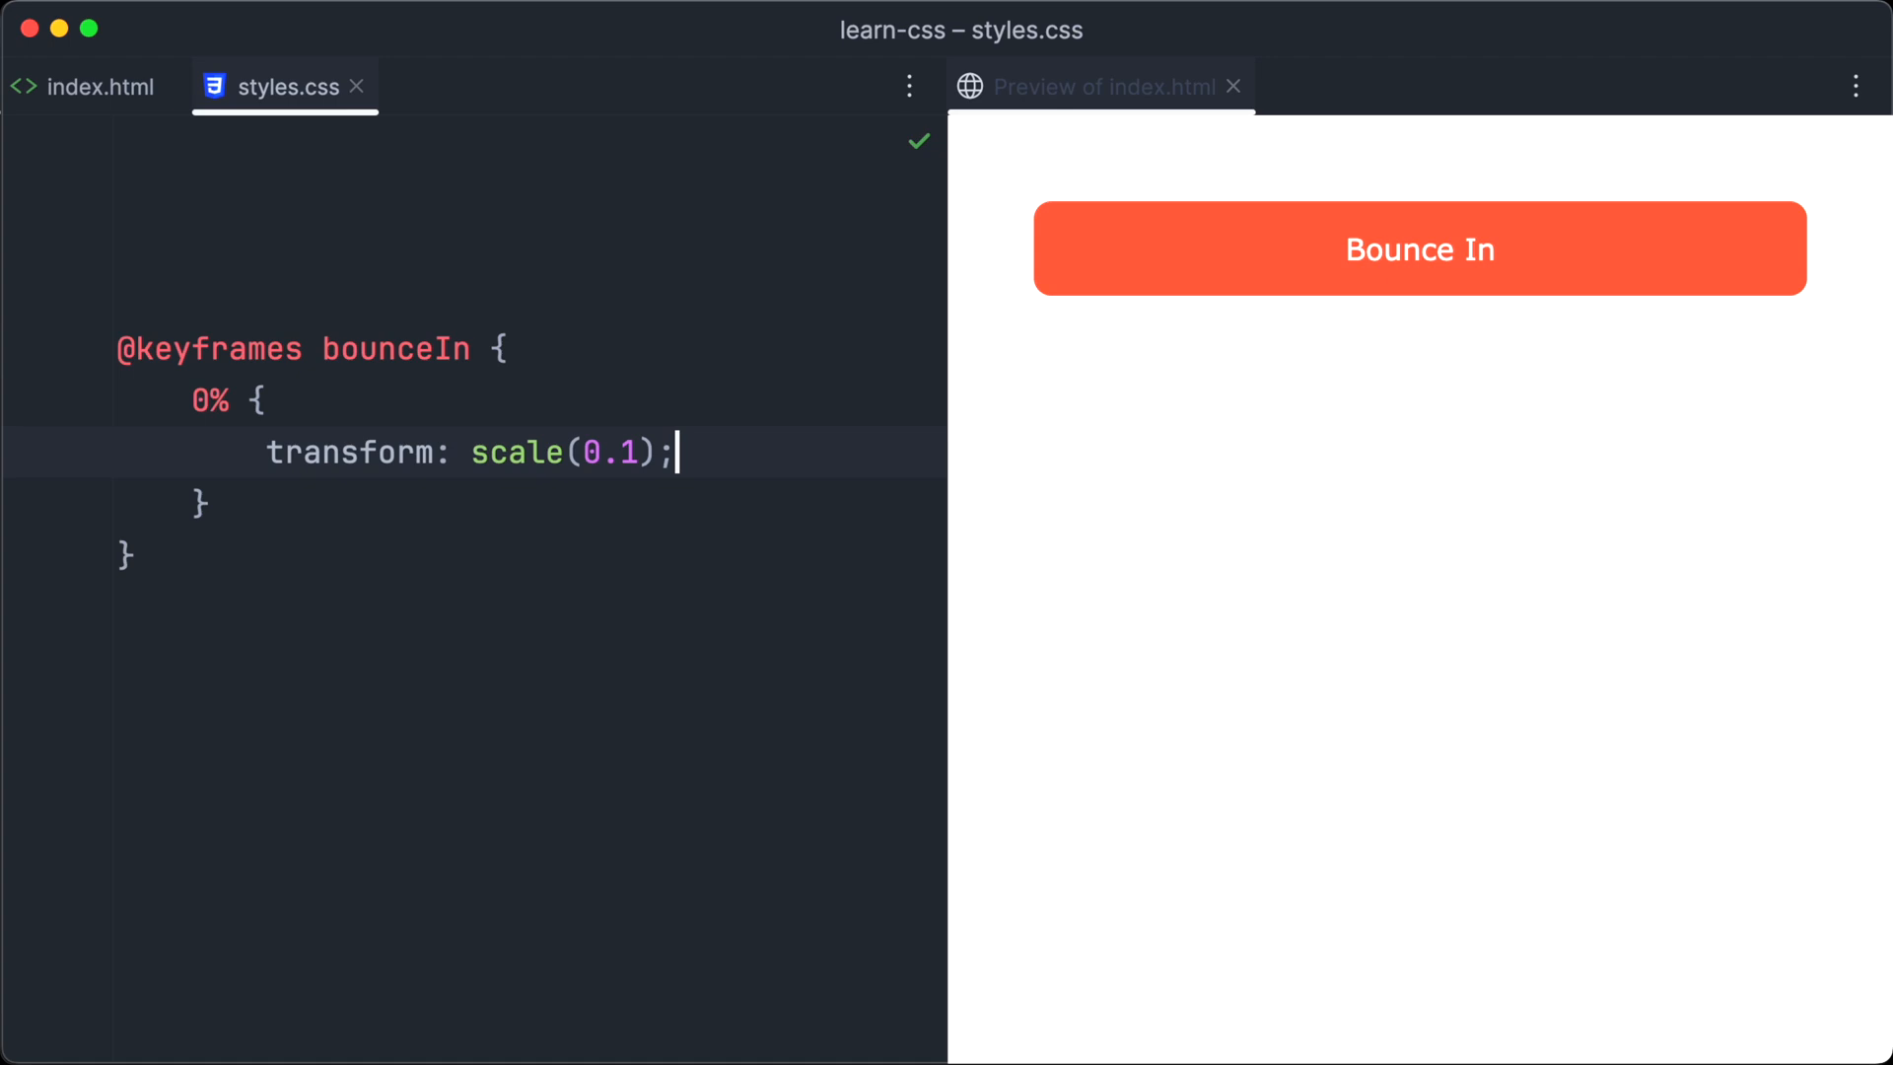
type("60% {")
type("animation-name: bounceIn;")
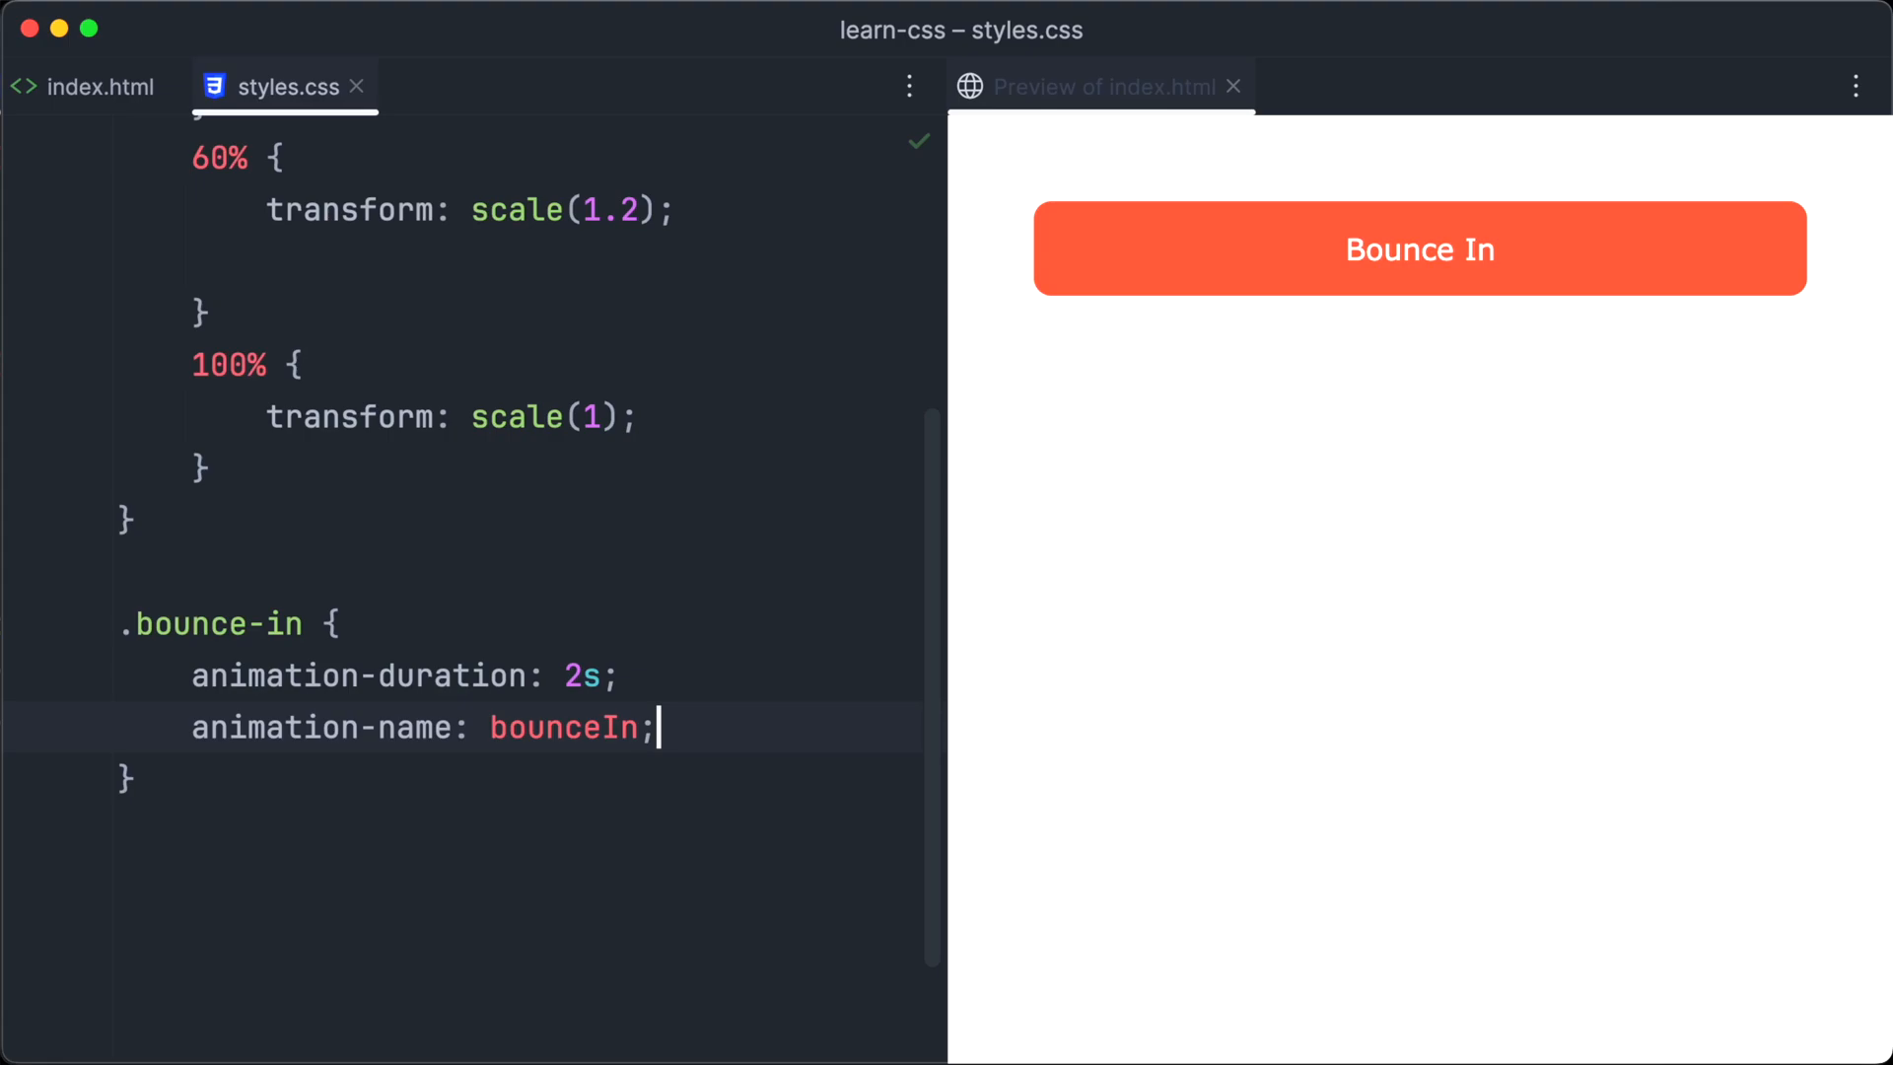
Add opacity: 1 to the 60% step of bounceIn.
type("opacity: 1;")
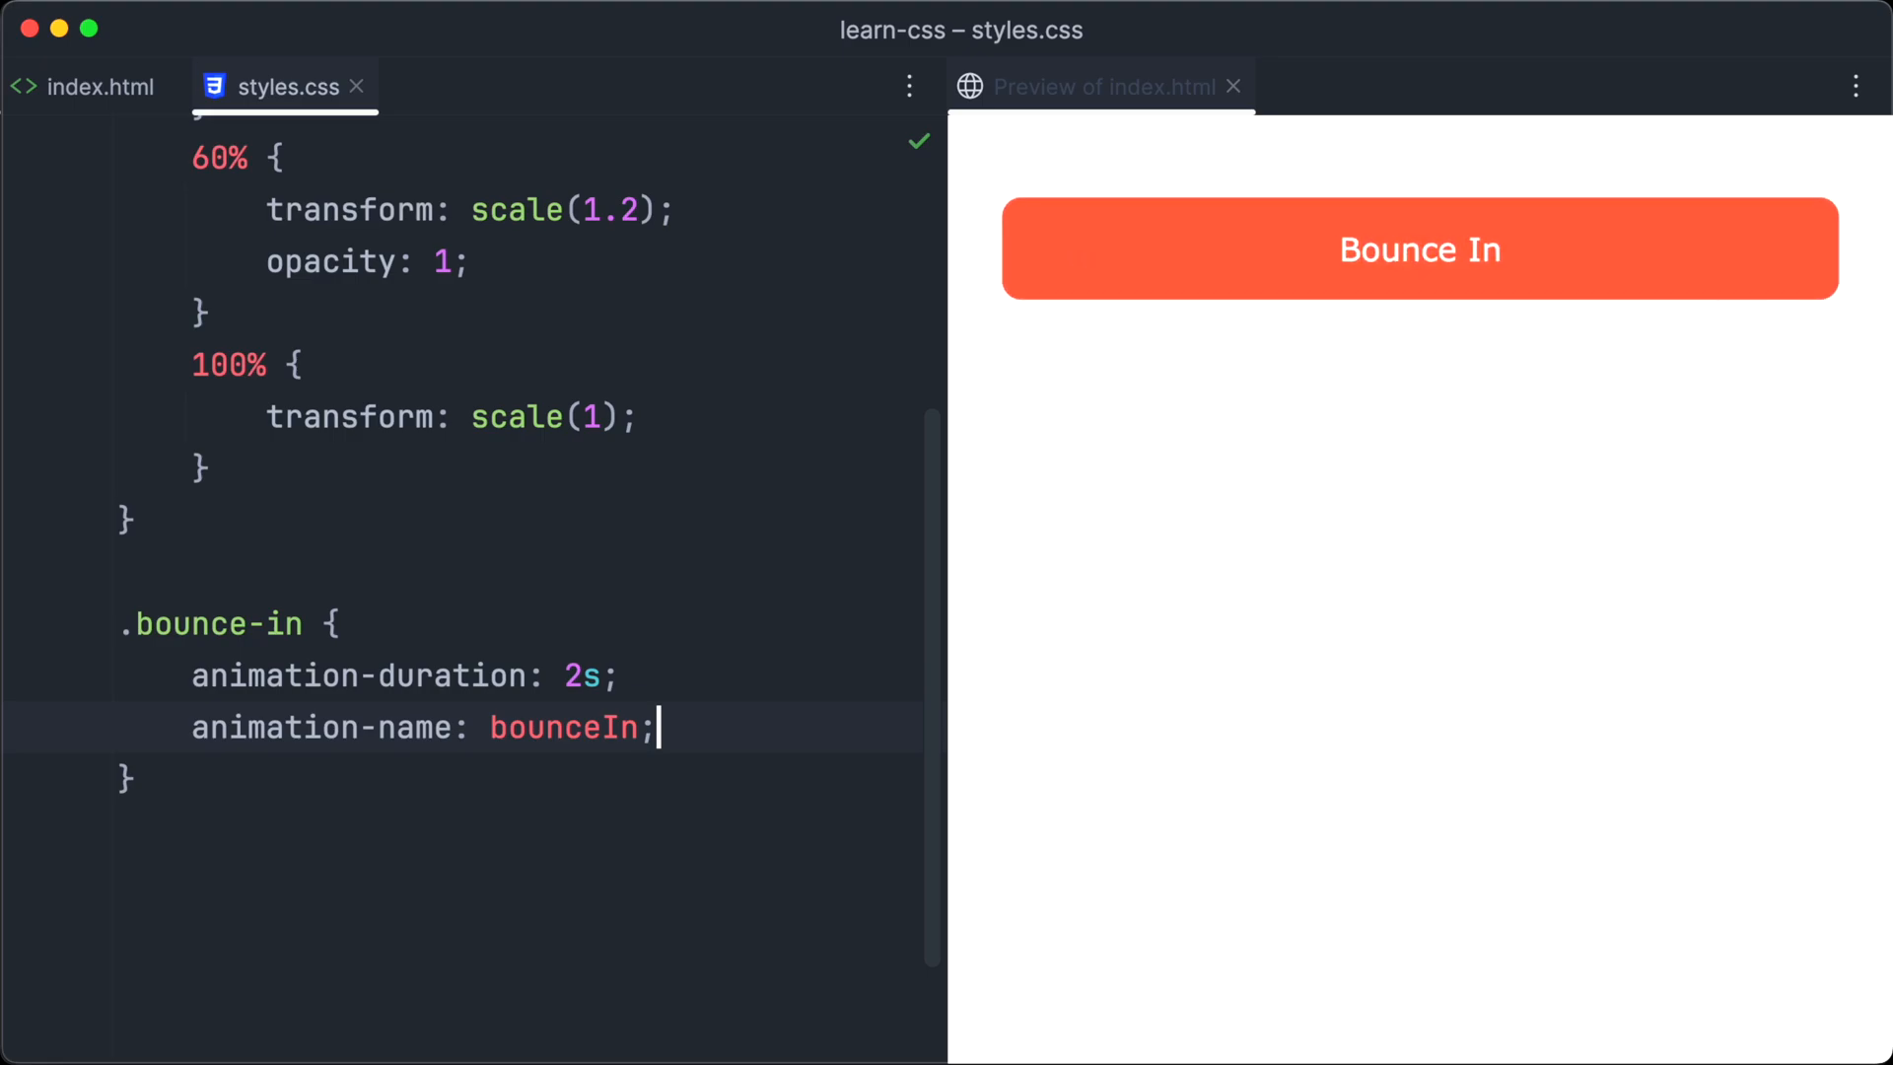
left_click(89, 87)
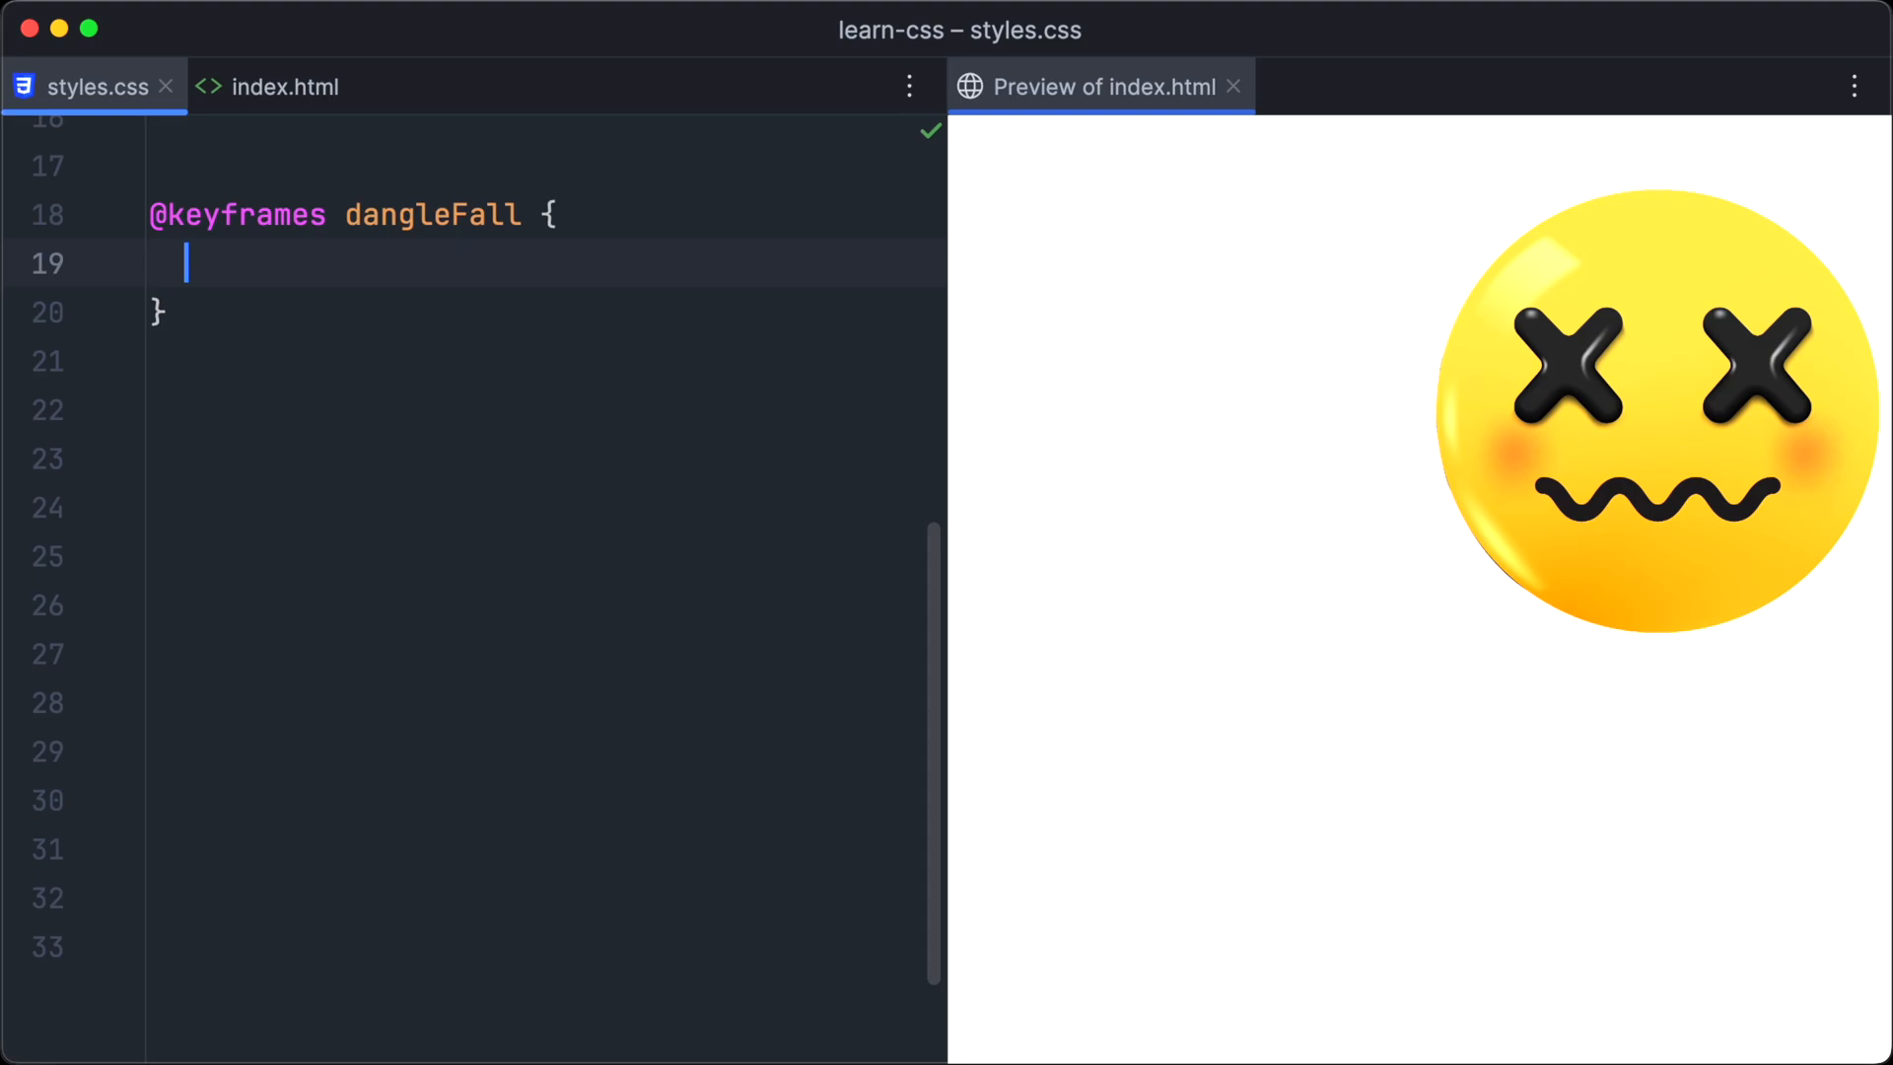
In dangleFall, set ease-in-out timing at 0% and rotate3d(0, 0, 1, 80deg) at 20%/60%.
type("0%")
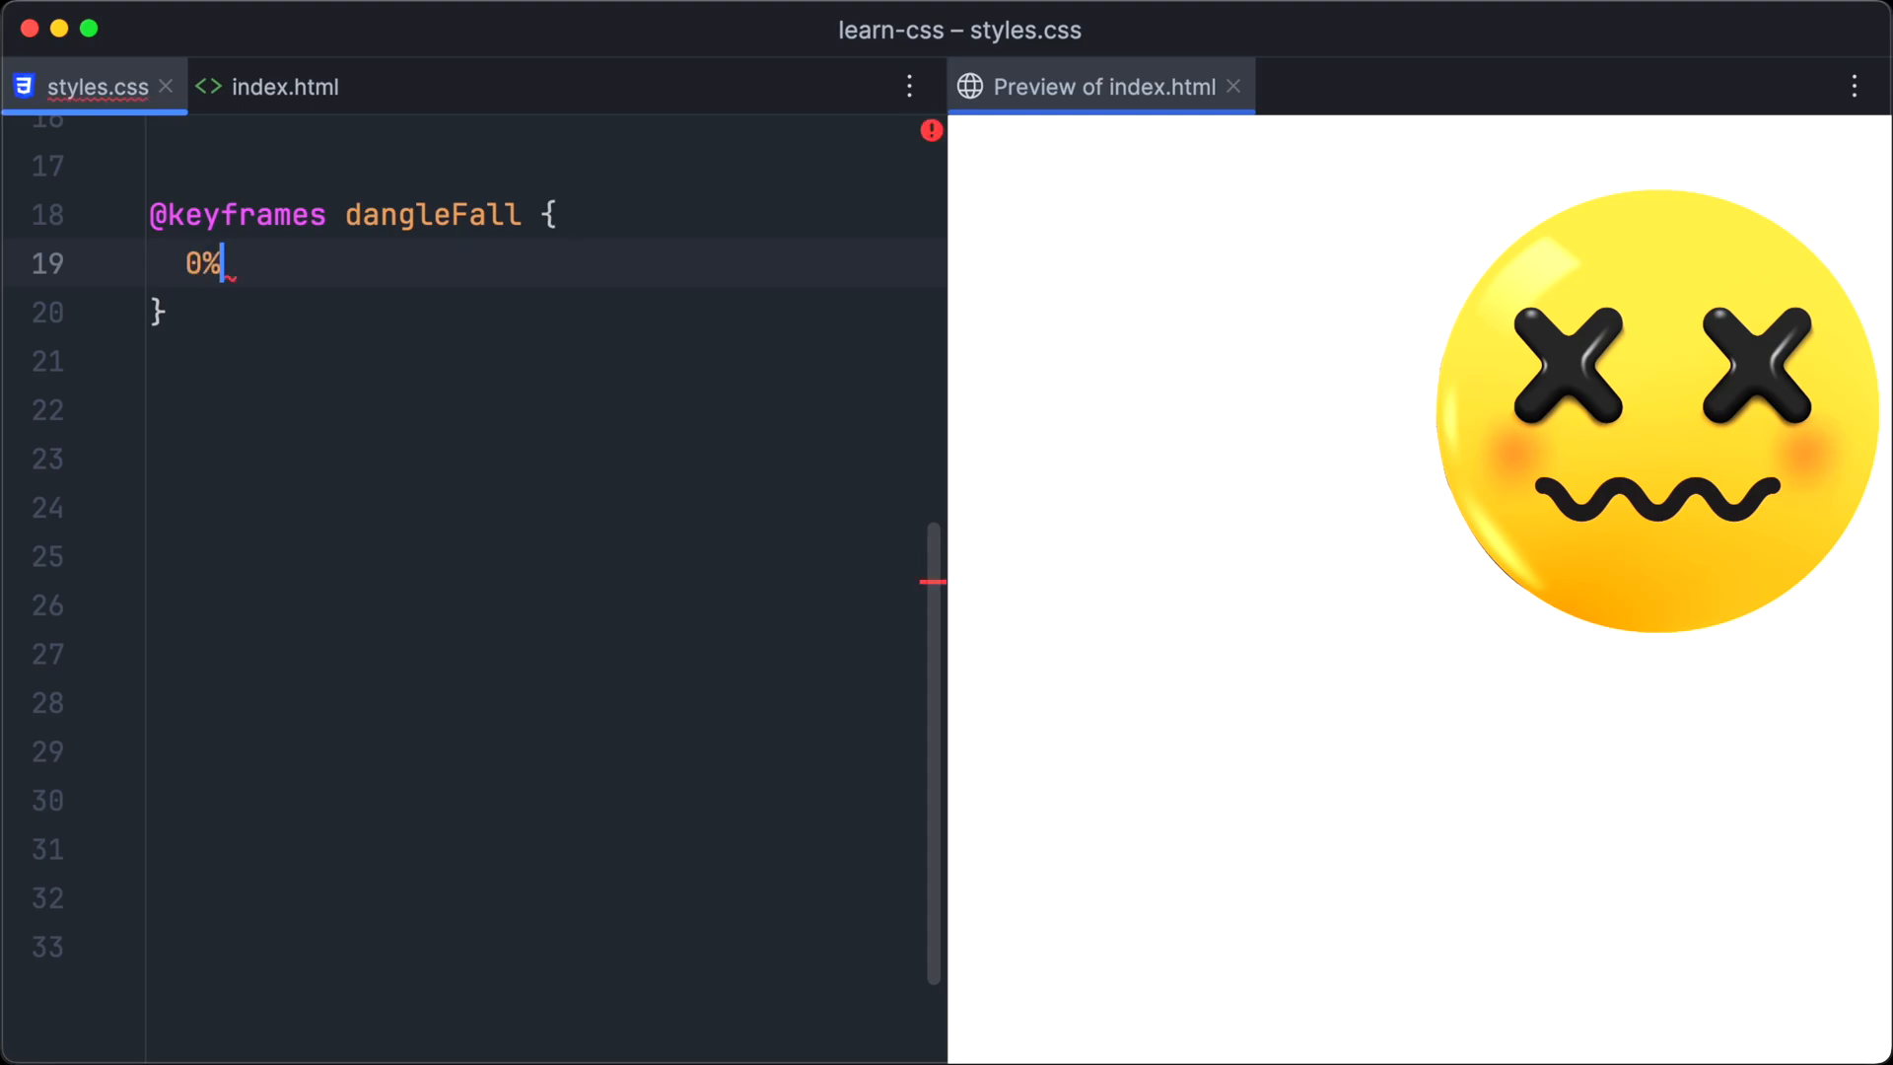
type("{")
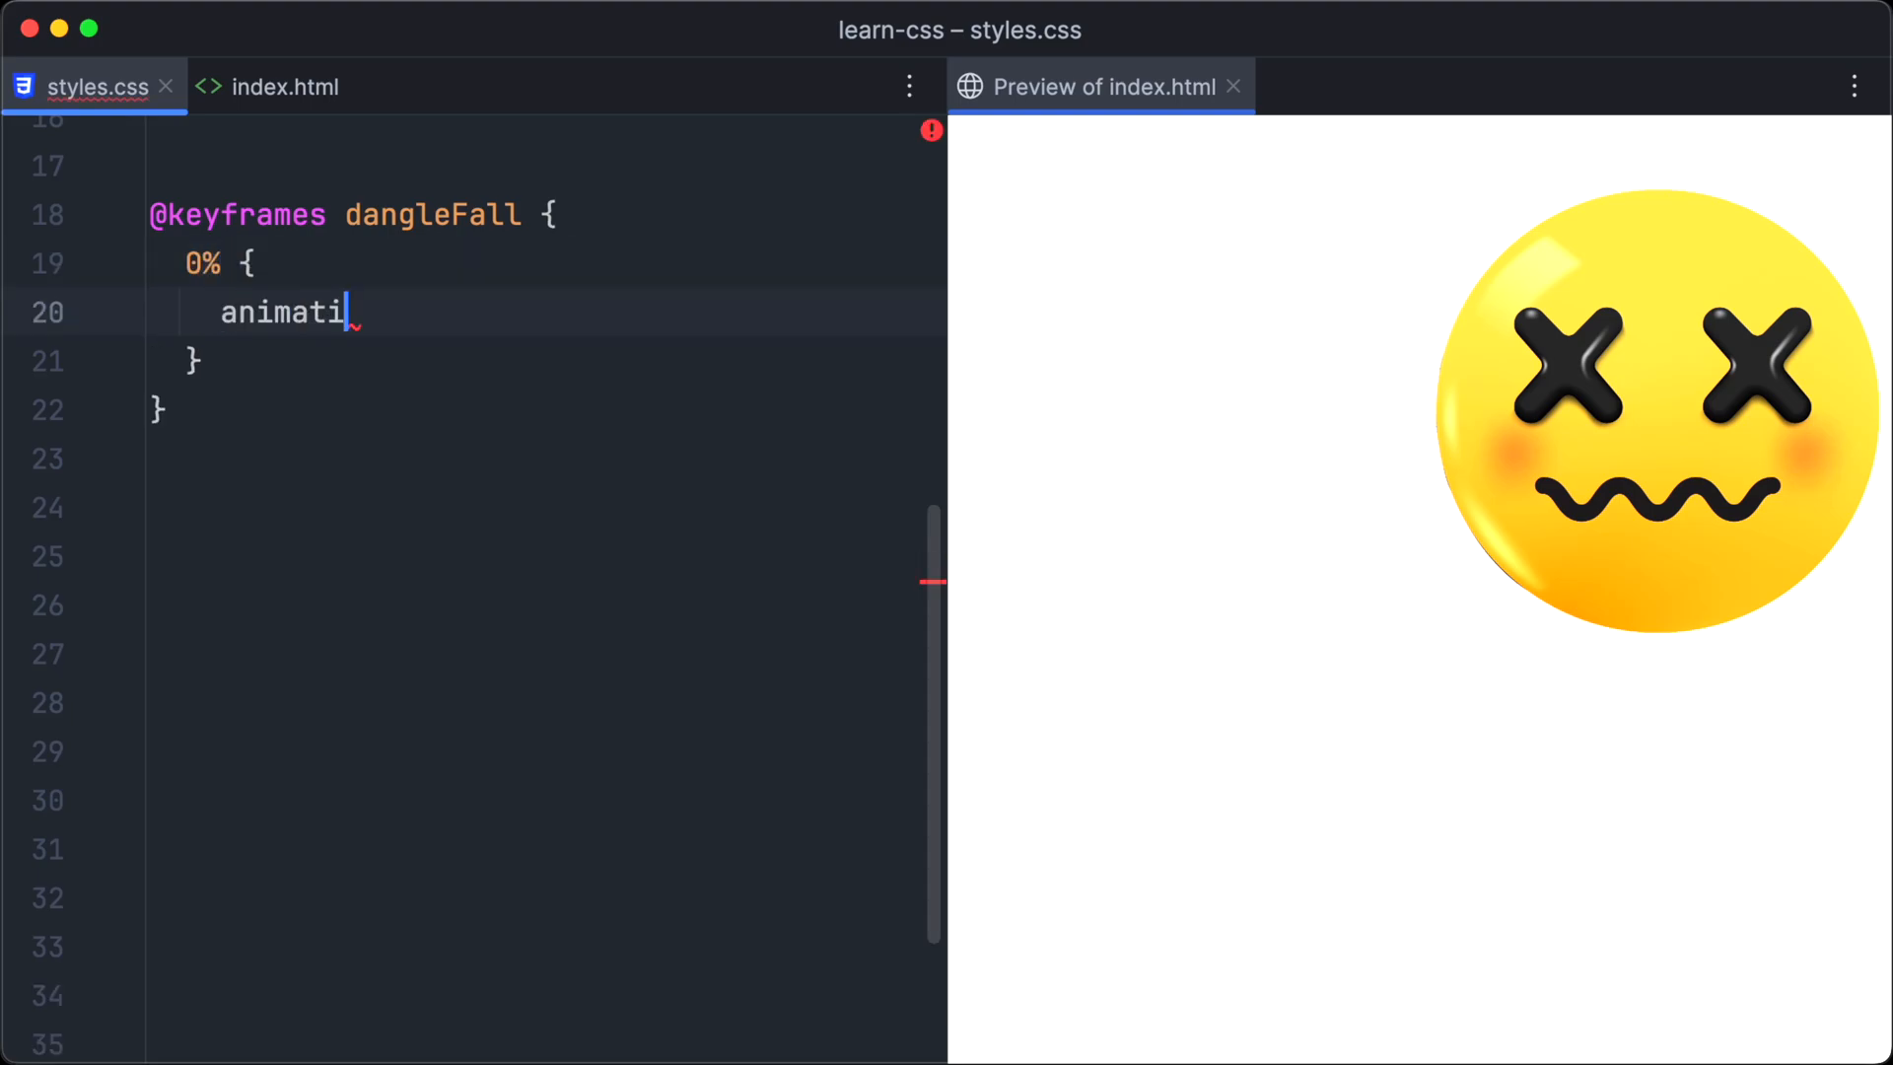
type("on-timing-func")
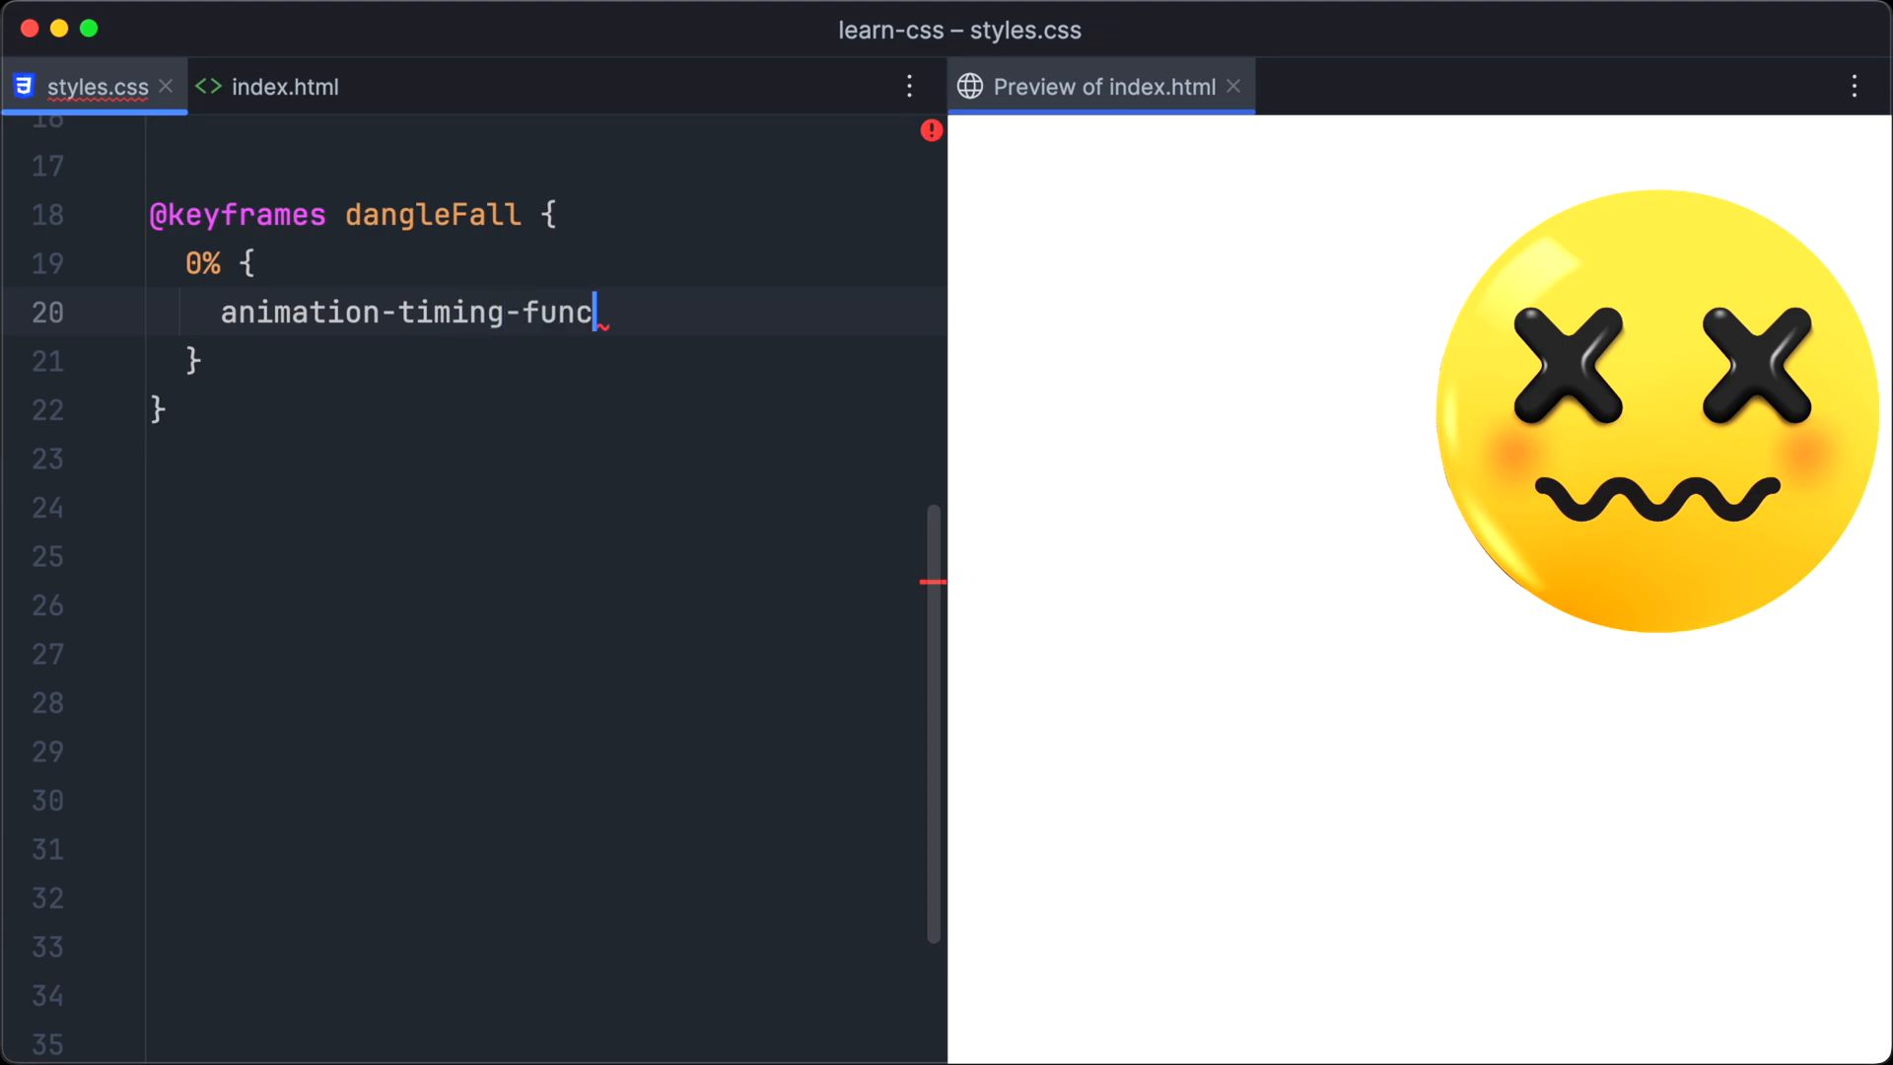
type("ion: ease-in-out;")
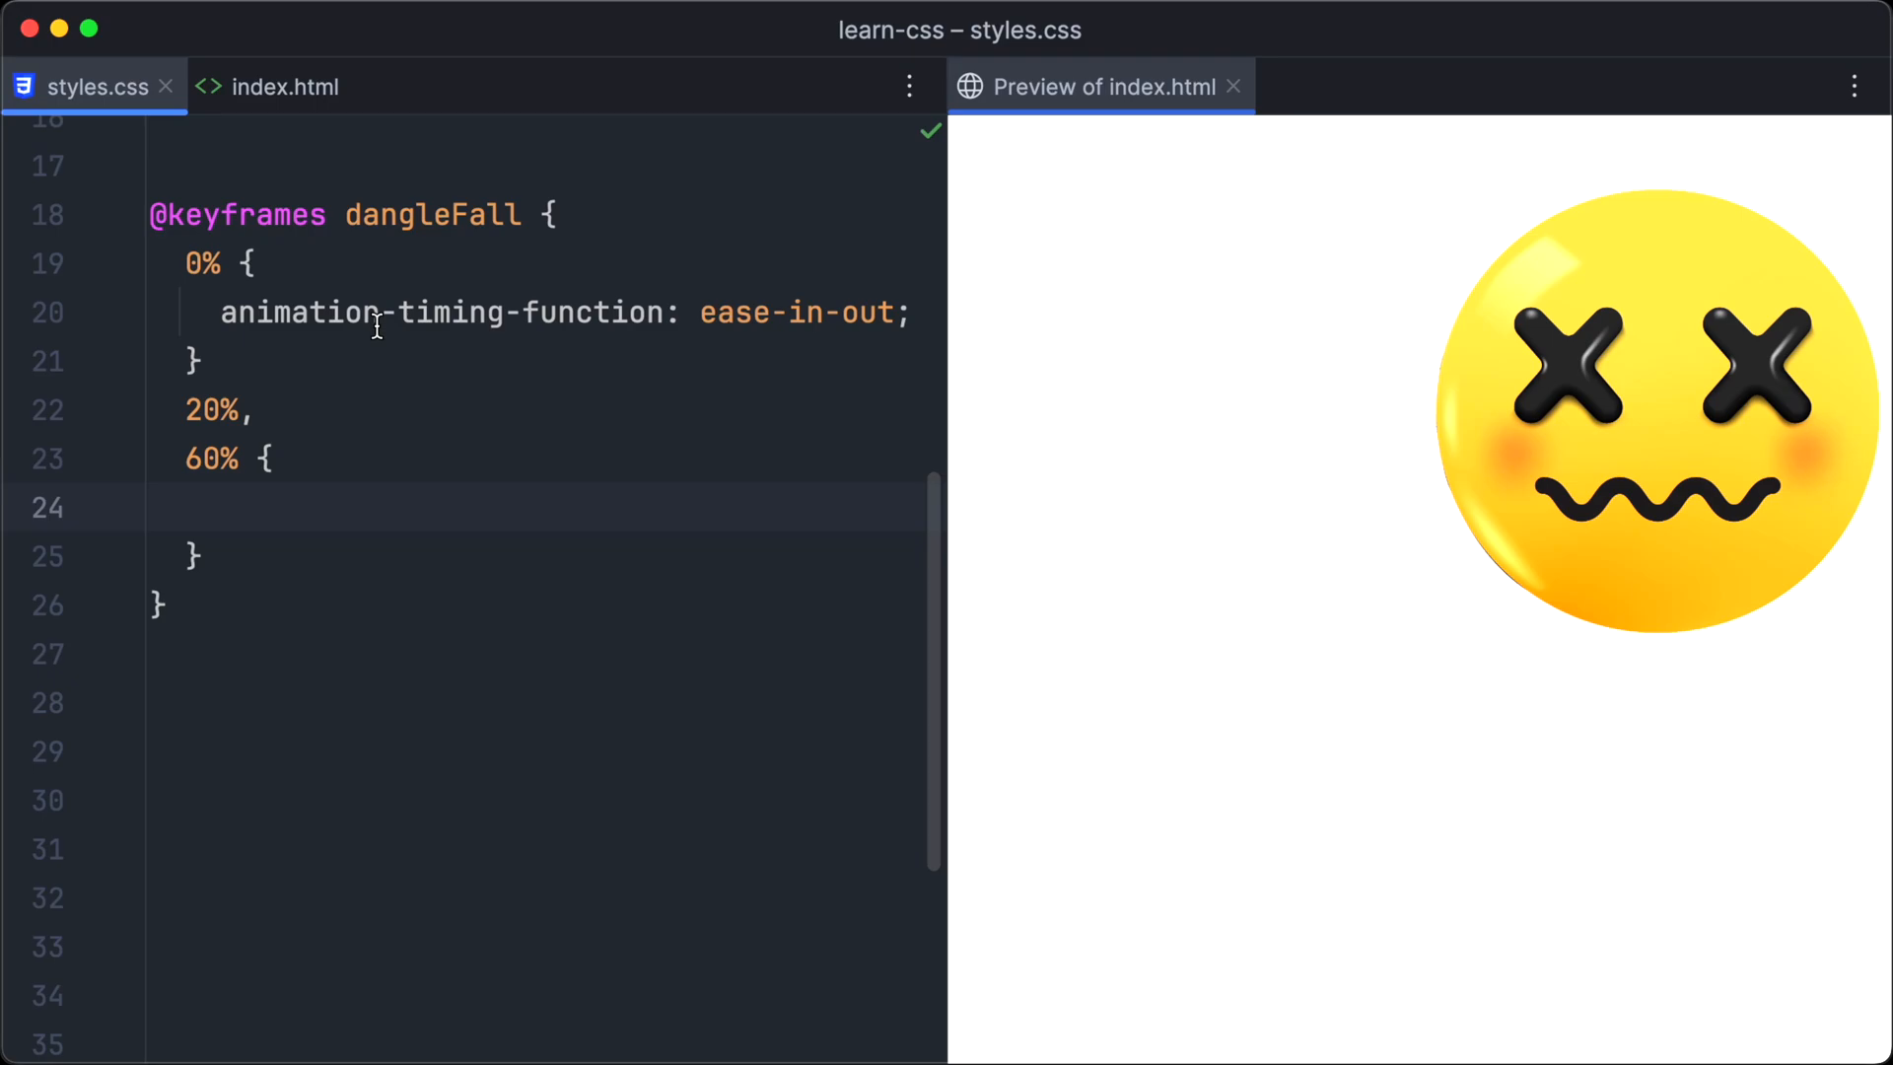
type("transform: rotate3d(0, 0, 1, 80deg);")
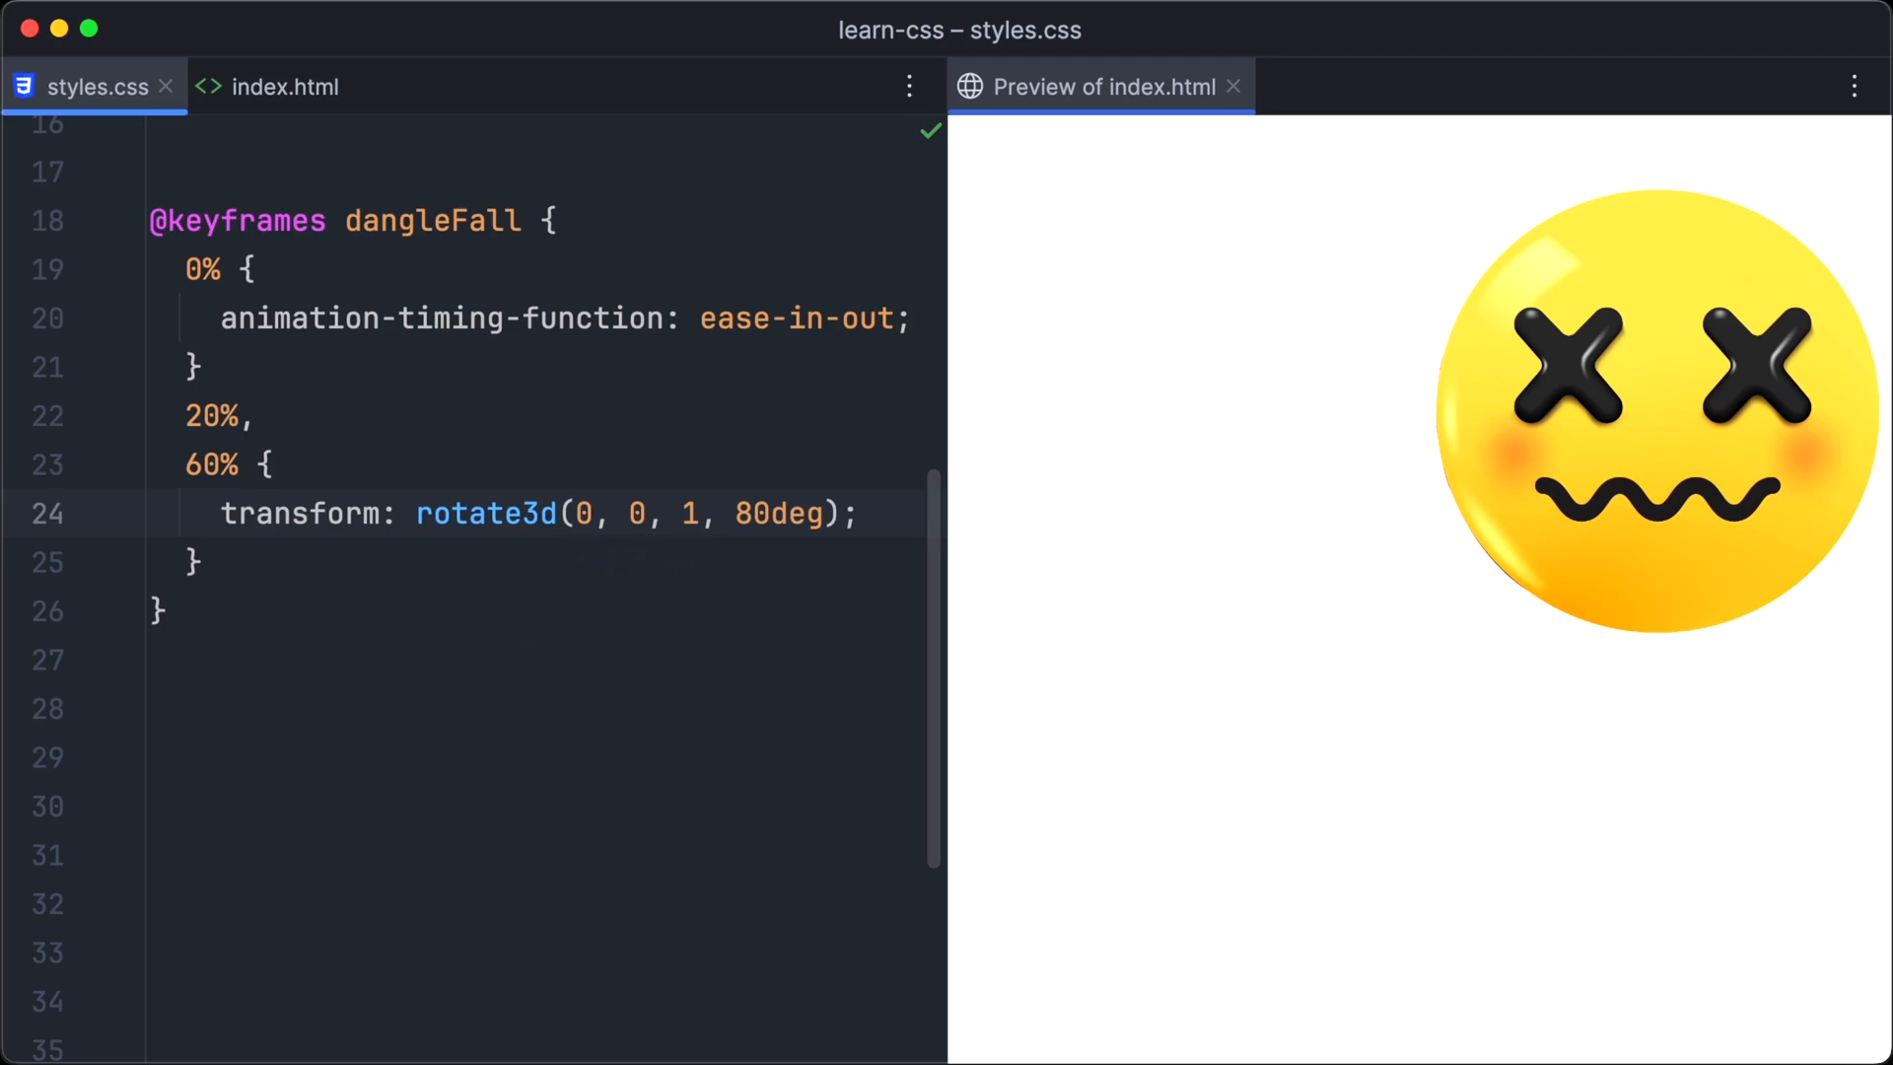
Add 40%/80% rotate3d 60deg, a translate3d(0, 700px, 0) fall, and .dangle-fall animation-duration: 3s.
type("40%,")
left_click(546, 659)
type("80% {")
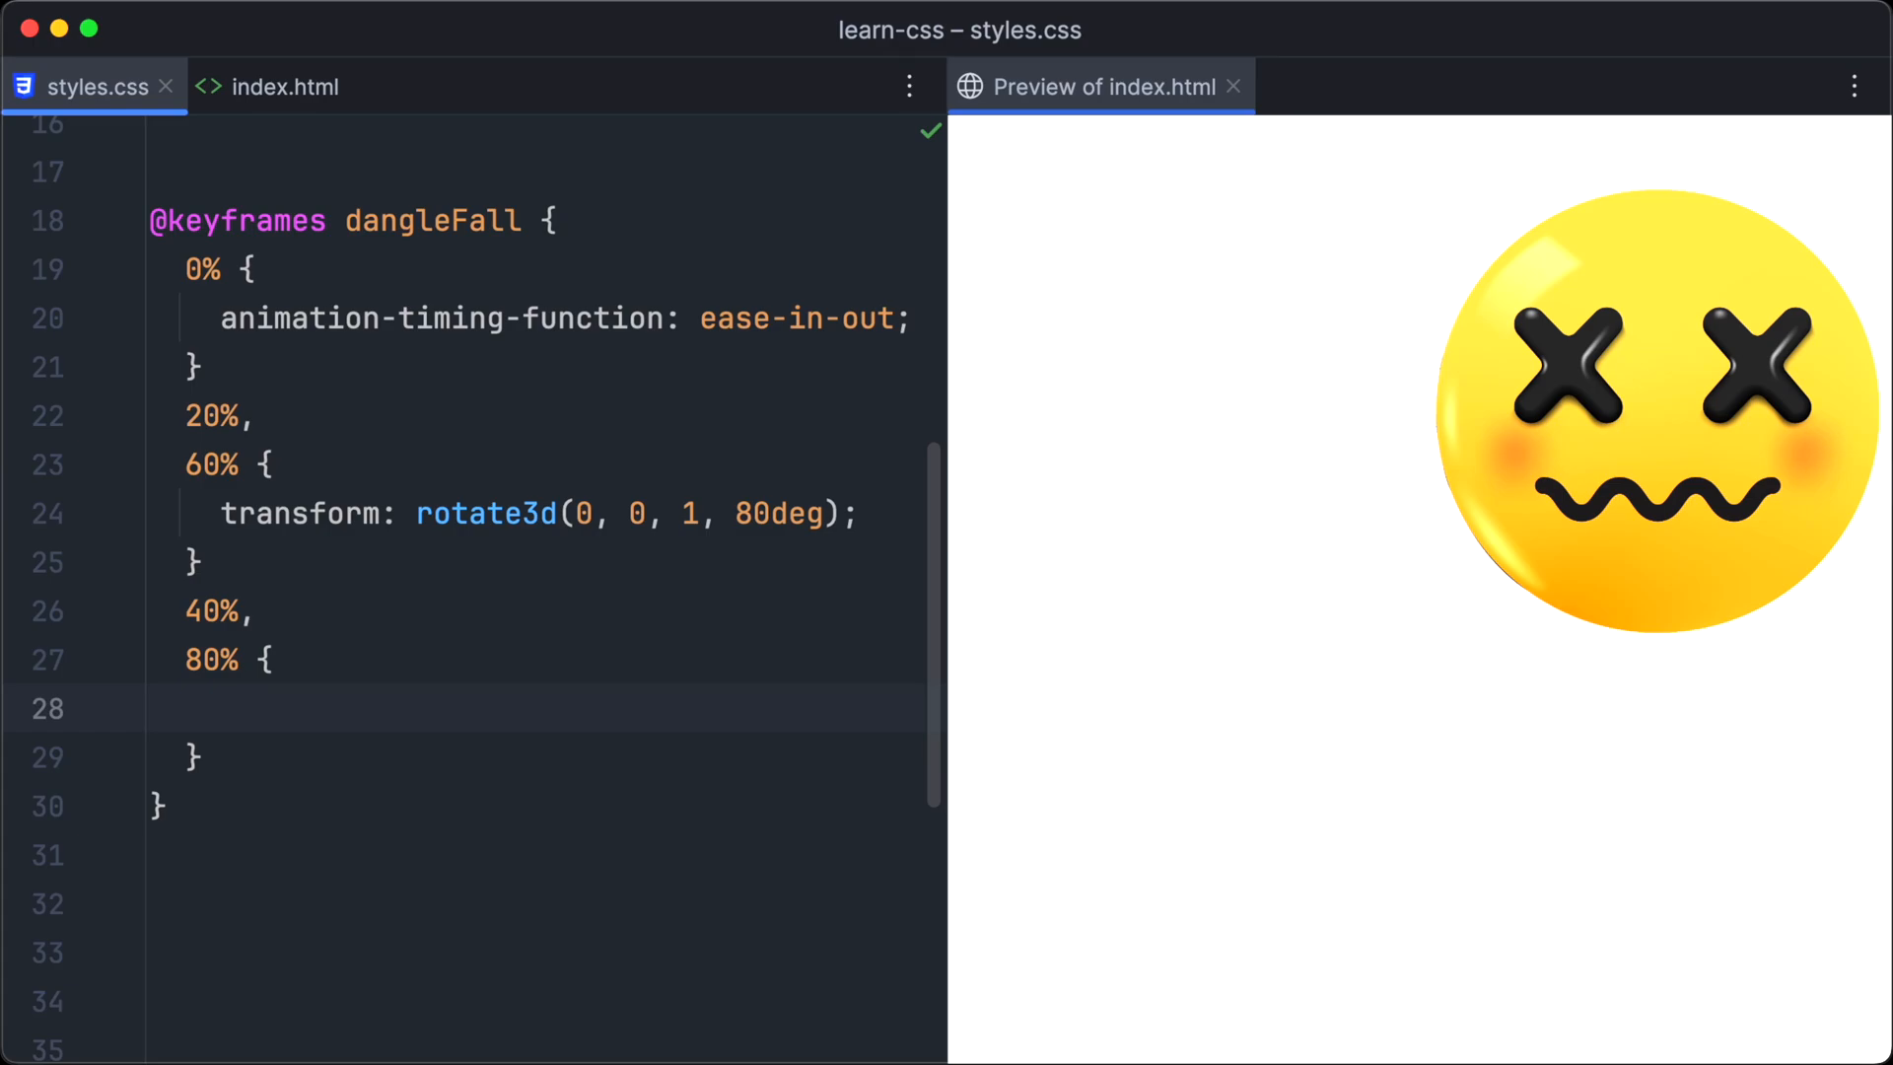
type("transform: rotate3d(0, 0, 1, 60deg);")
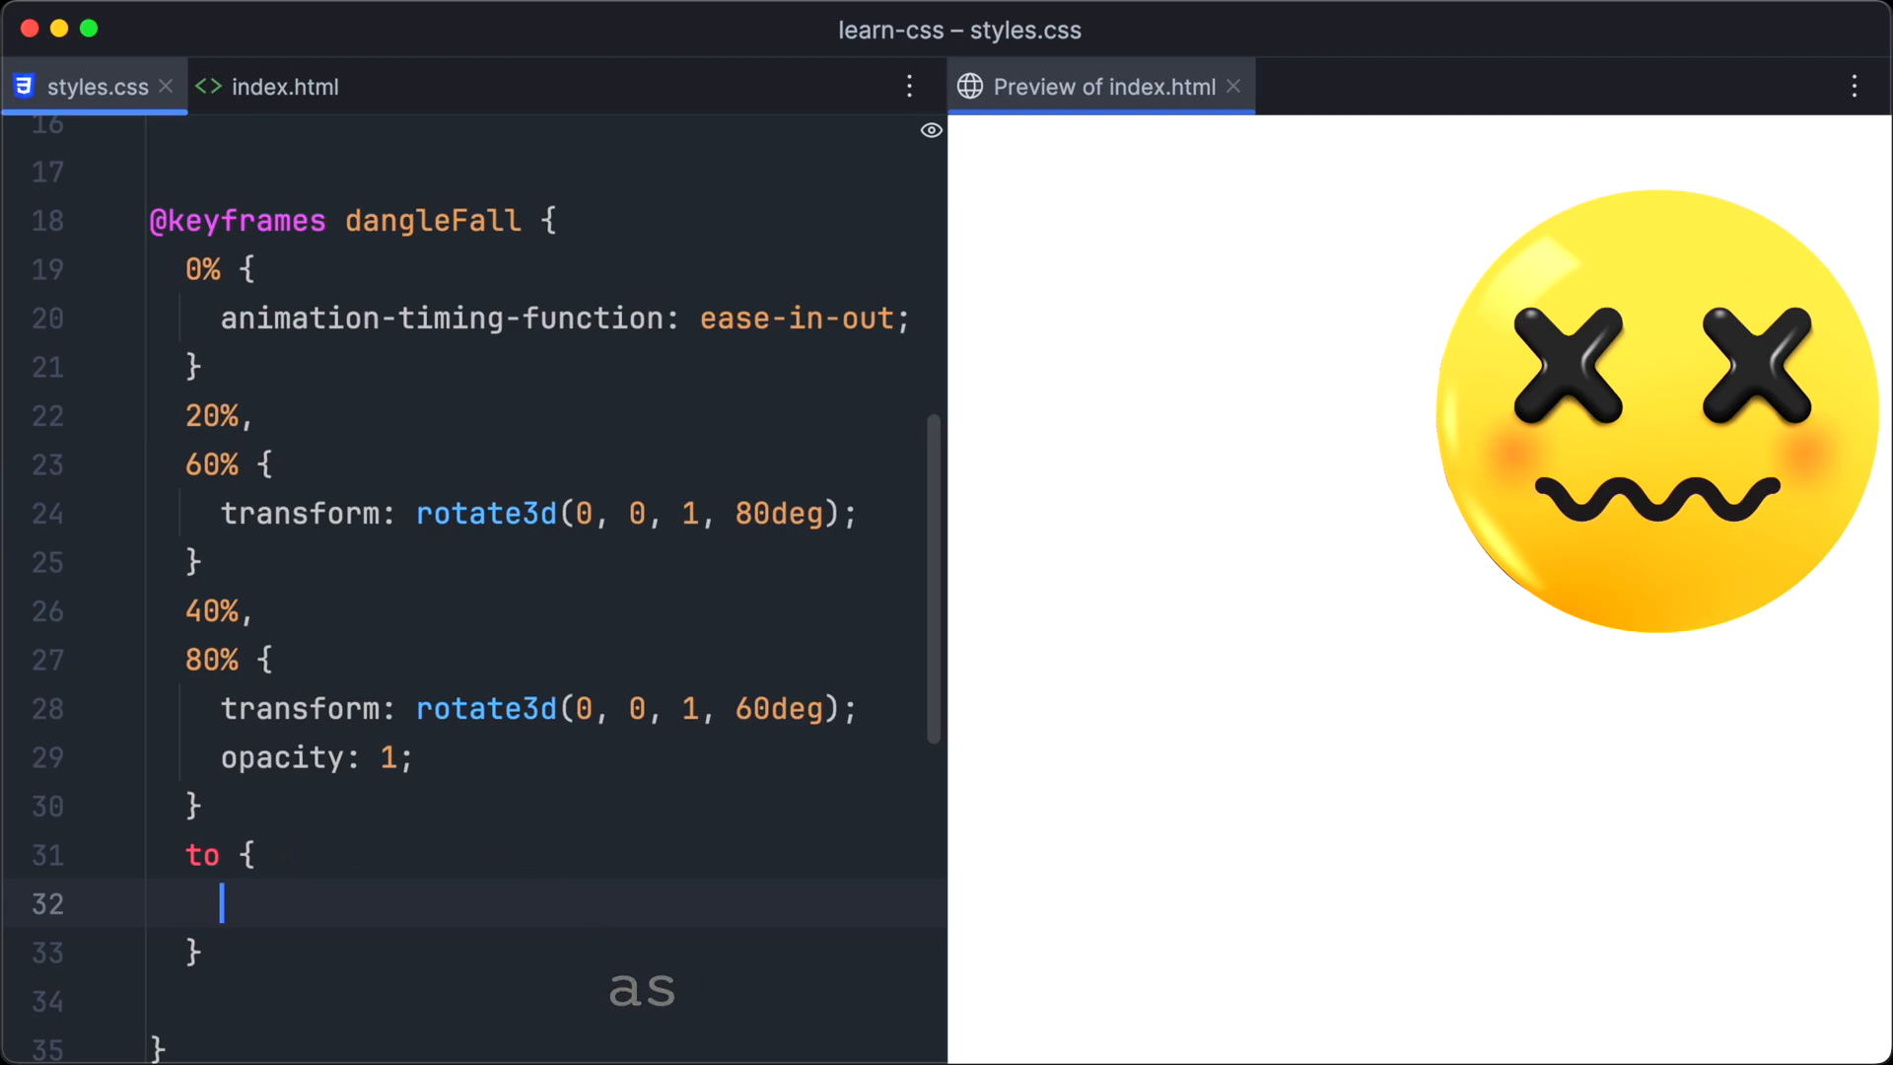
type("transform: translate3d(0, 700px, 0);")
type(".dangle-fall {")
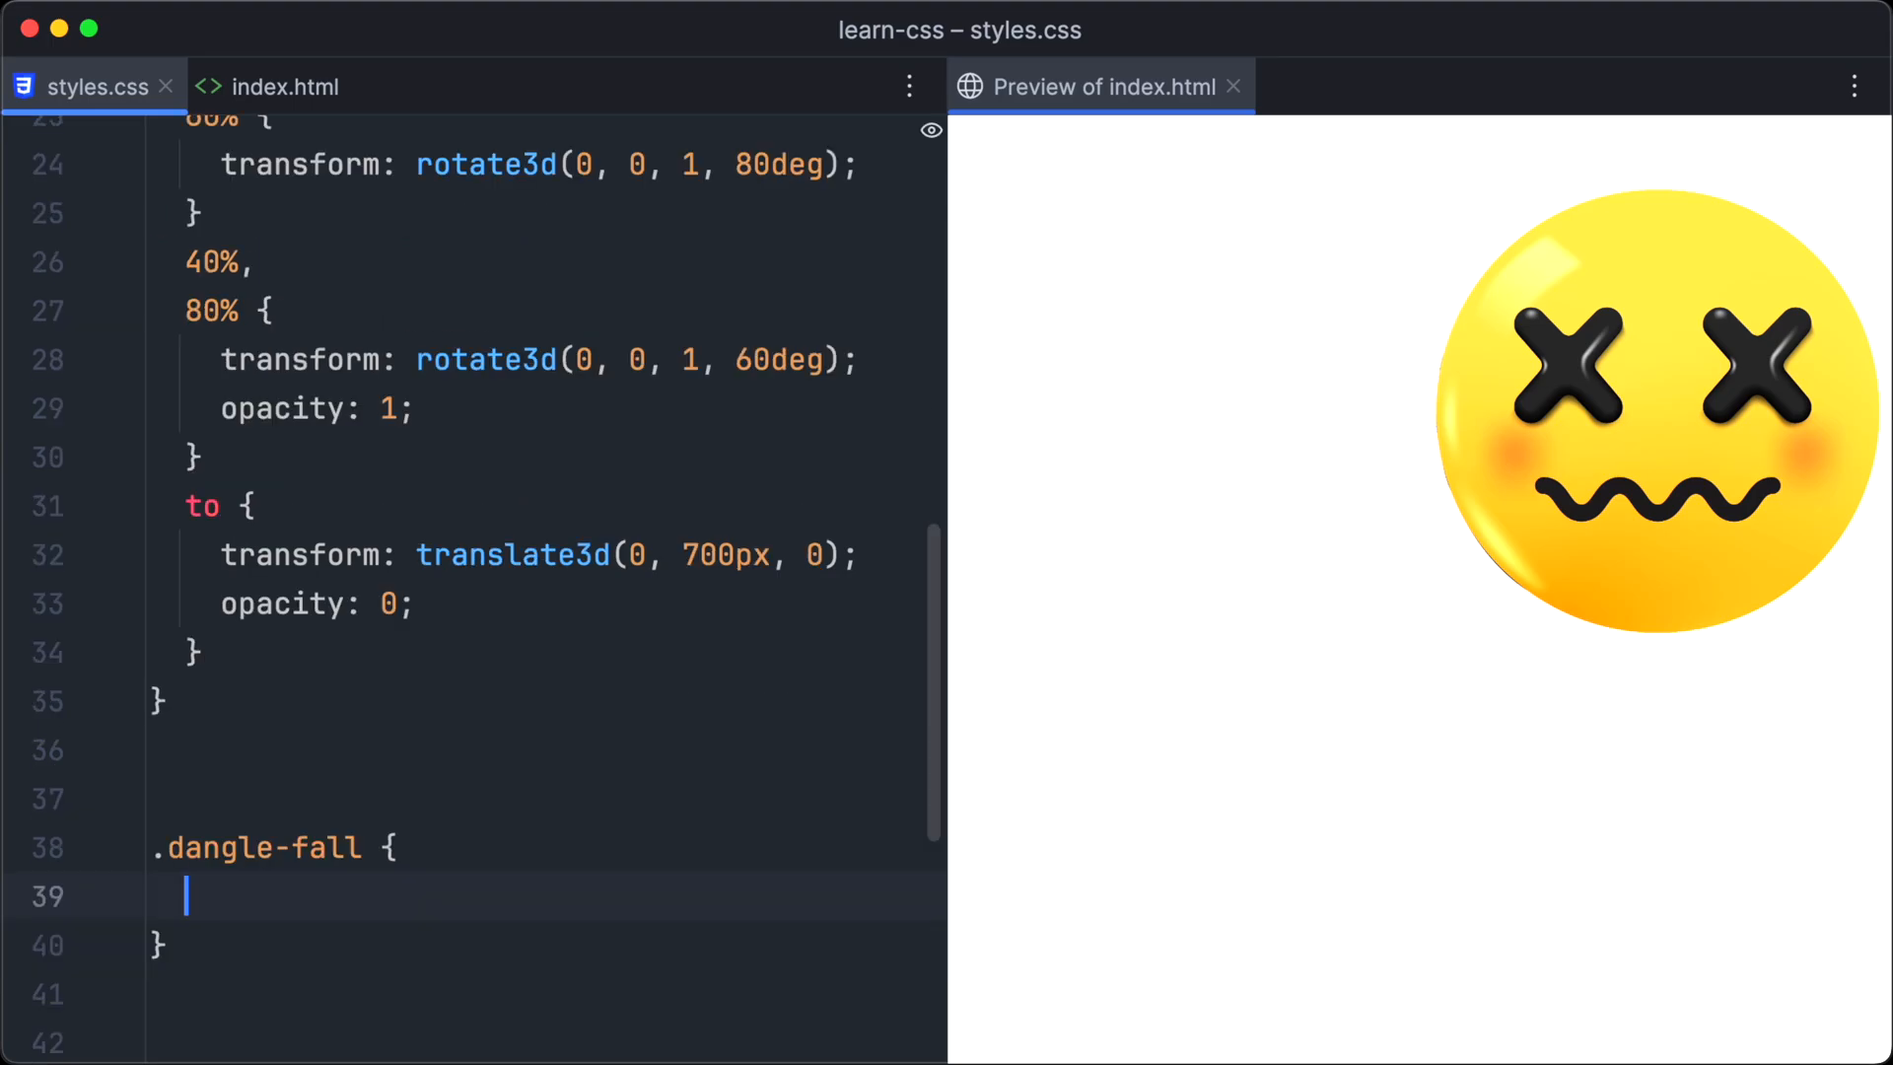
type("animation-duration: 3s;")
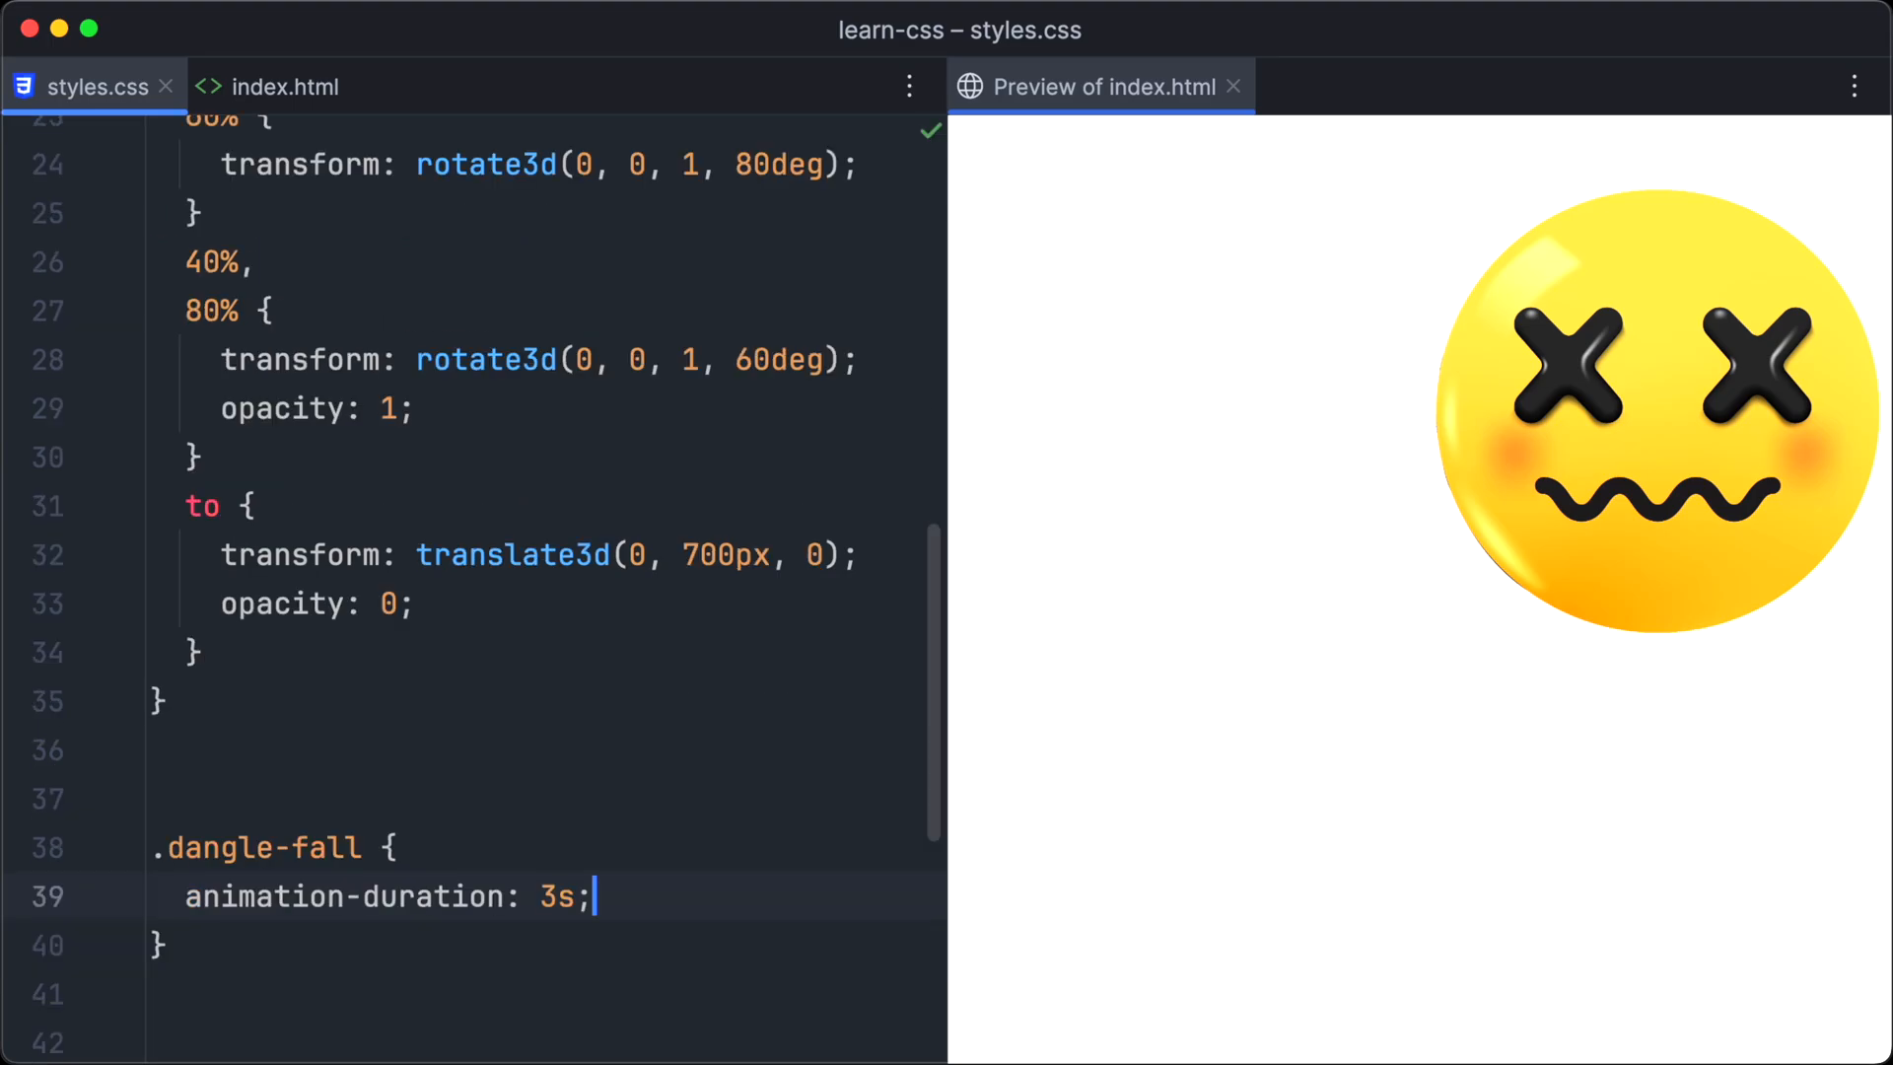